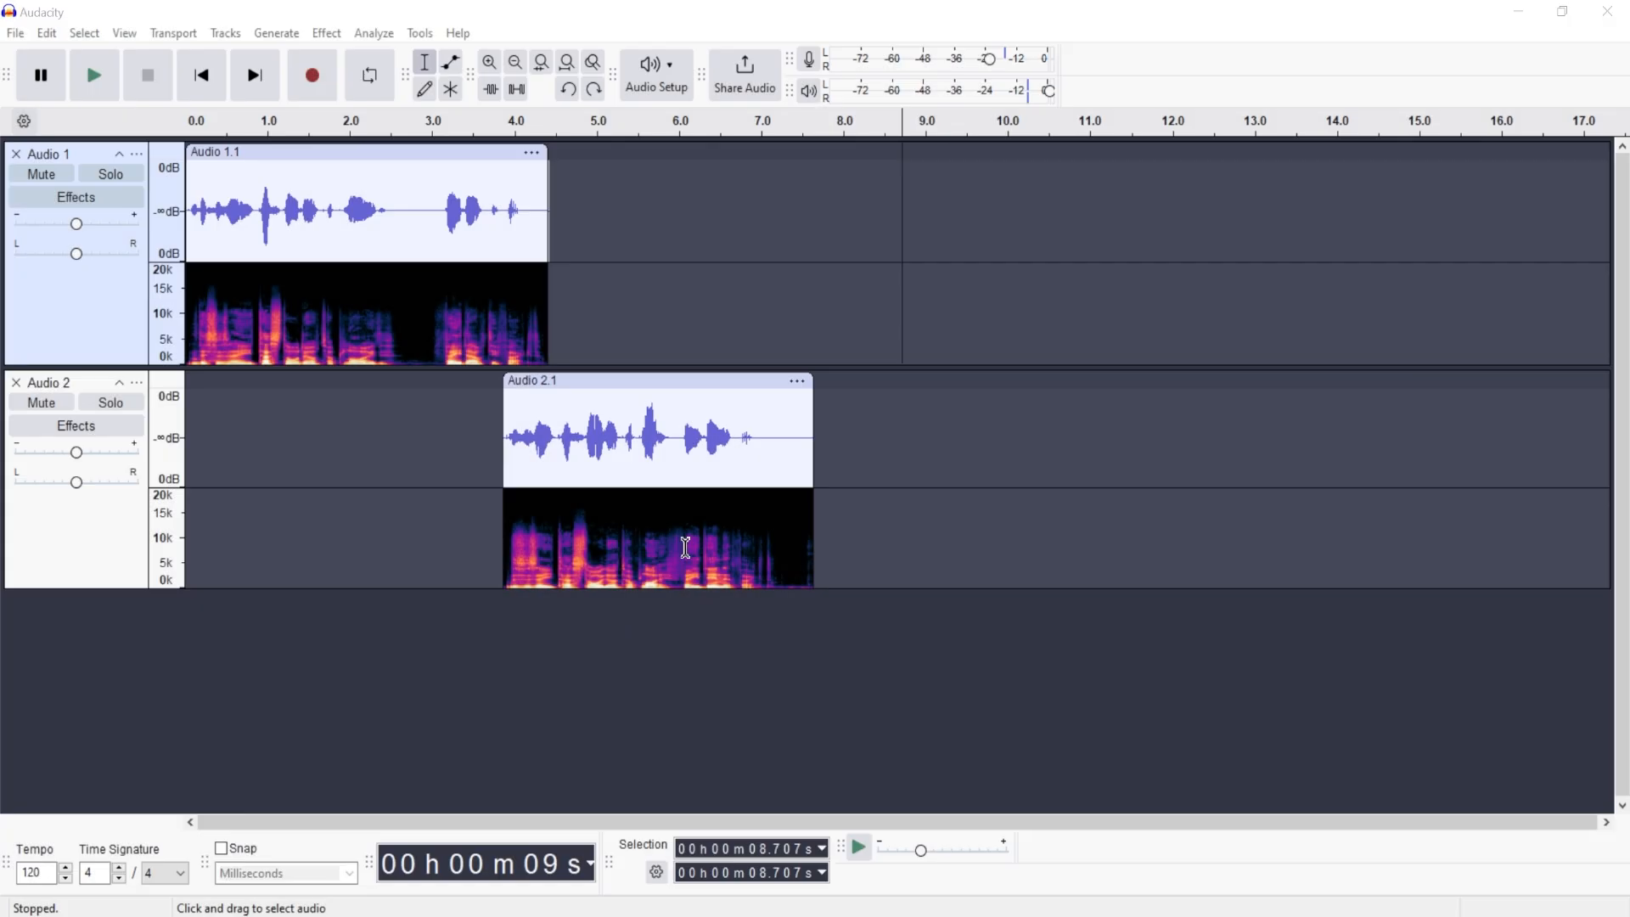
pyautogui.moveTo(916, 446)
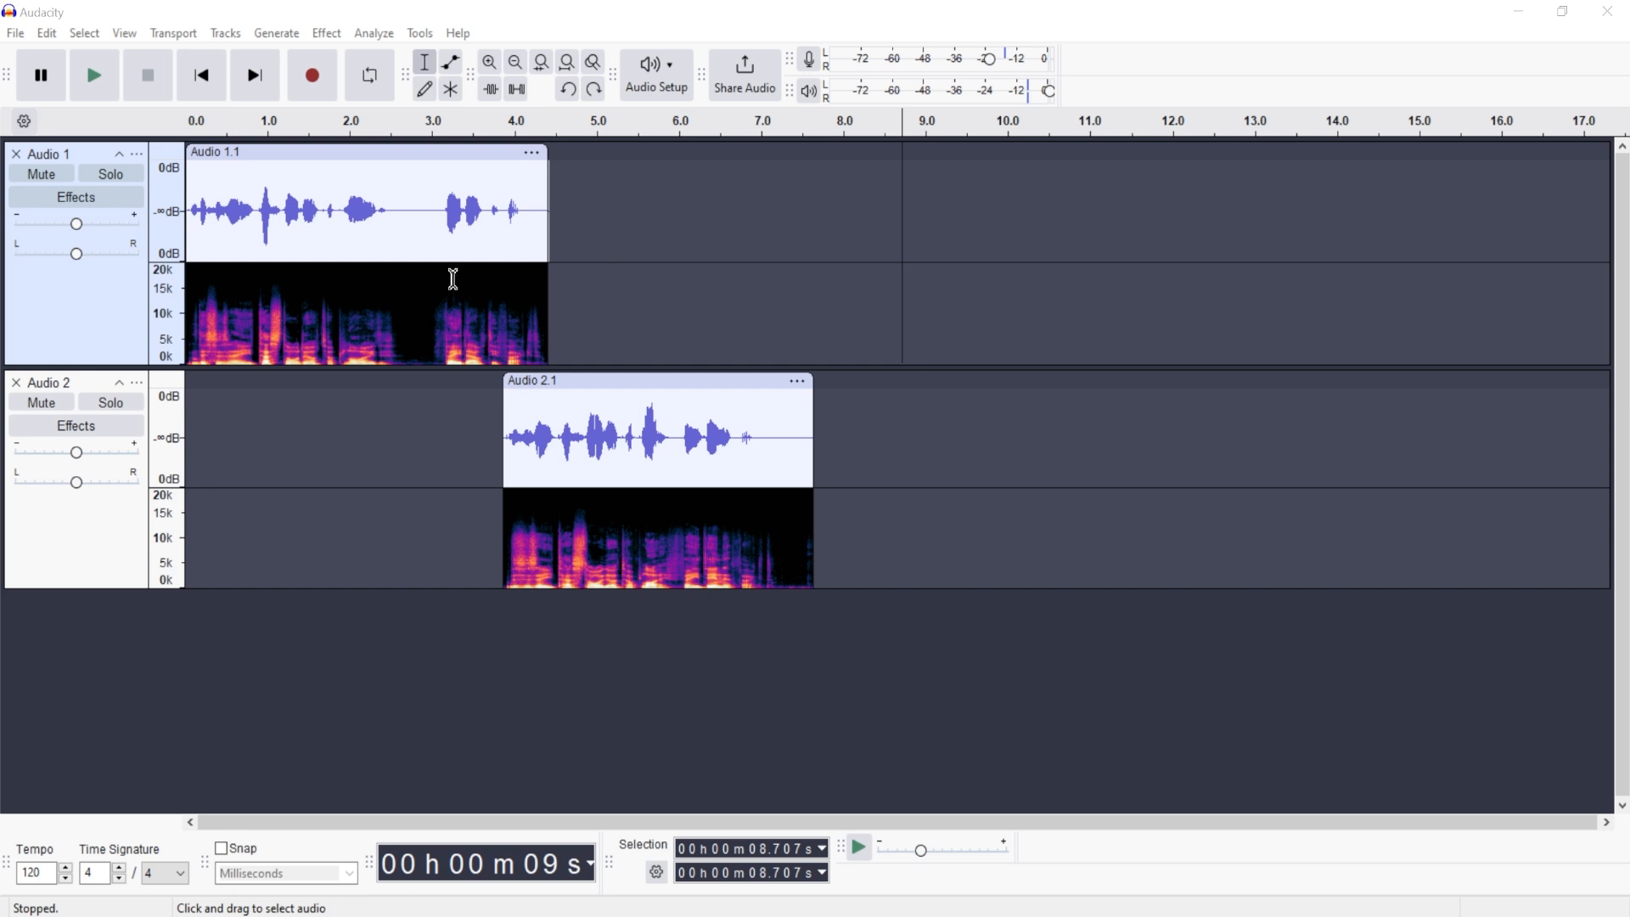
pyautogui.moveTo(467, 492)
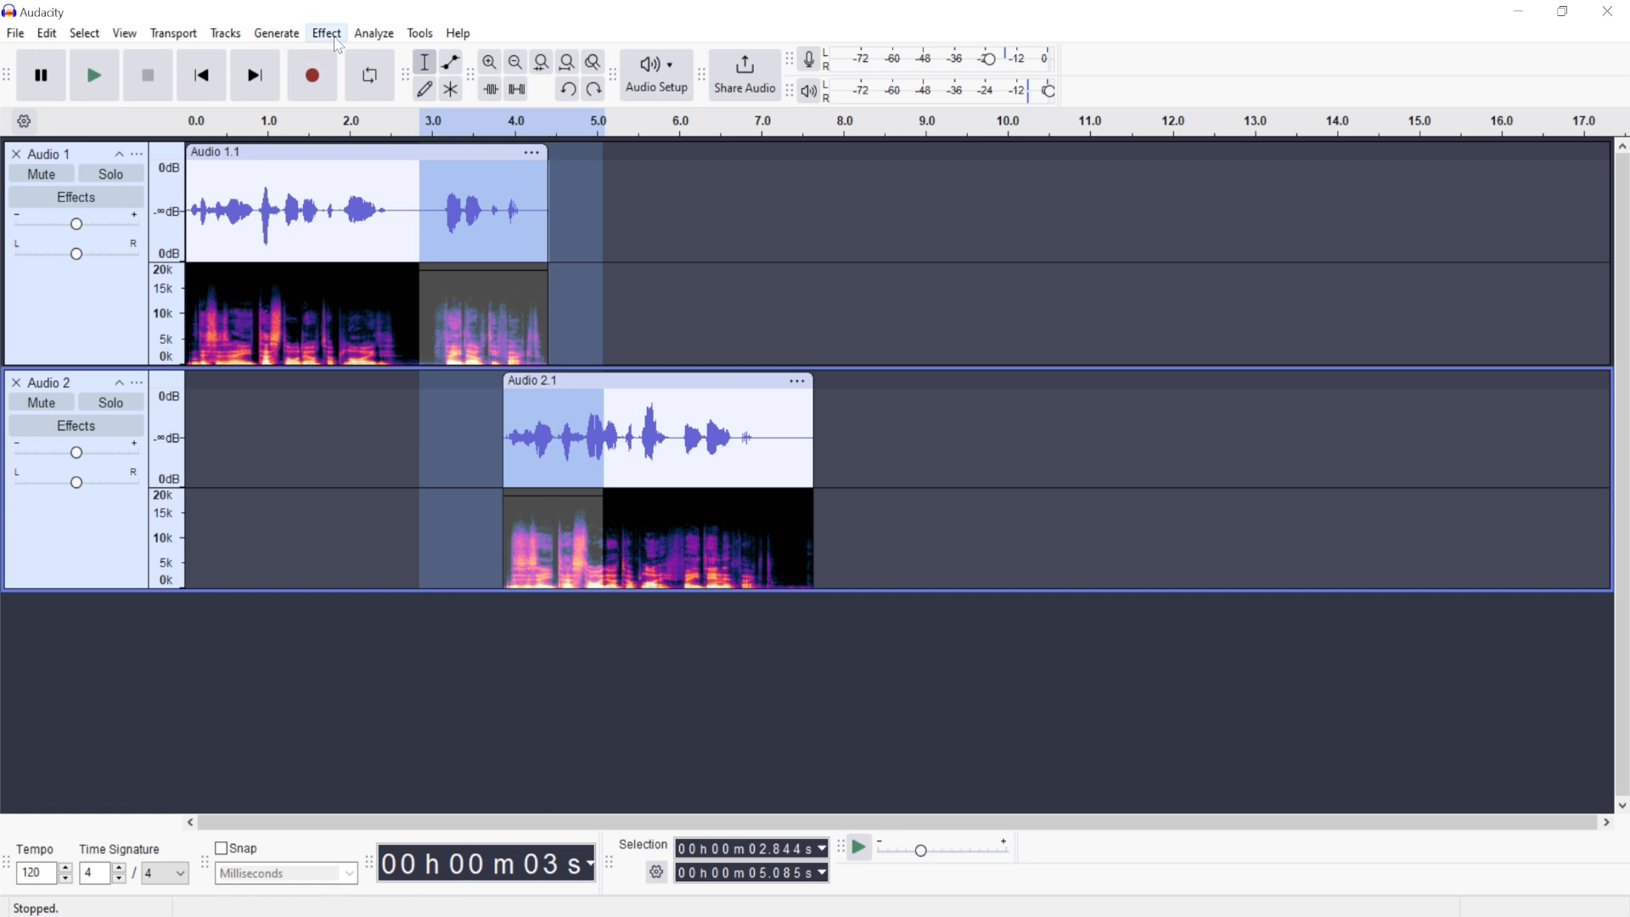
# Step: Apply Crossfade Tracks with Custom Curve and Alternating Out / In to the selected overlap
pyautogui.click(326, 32)
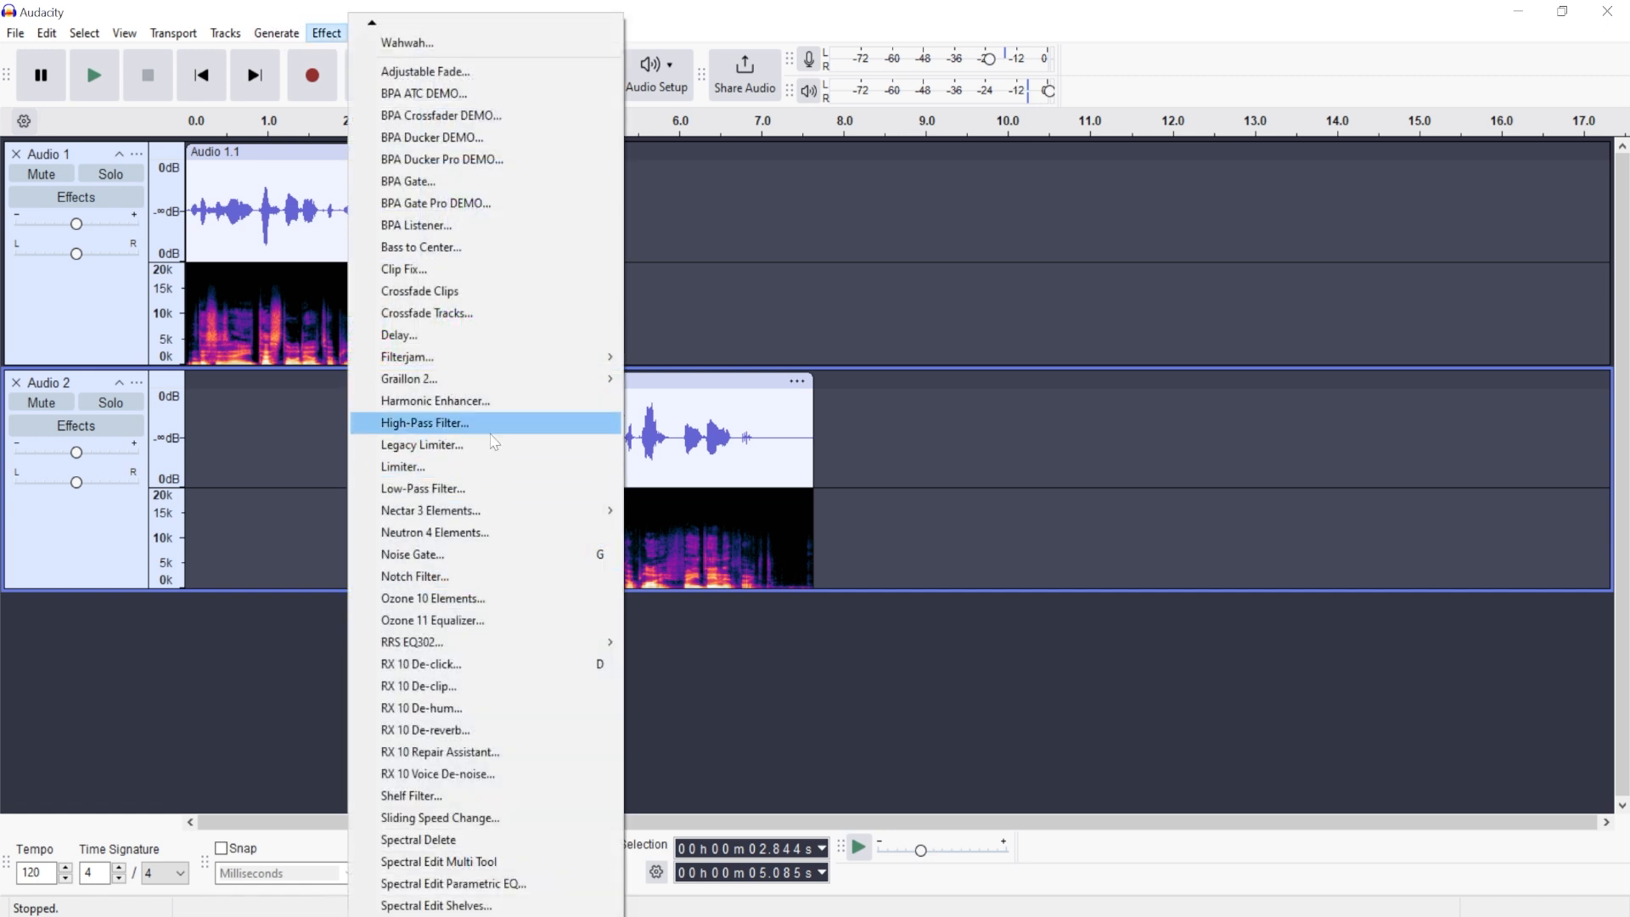
pyautogui.moveTo(427, 313)
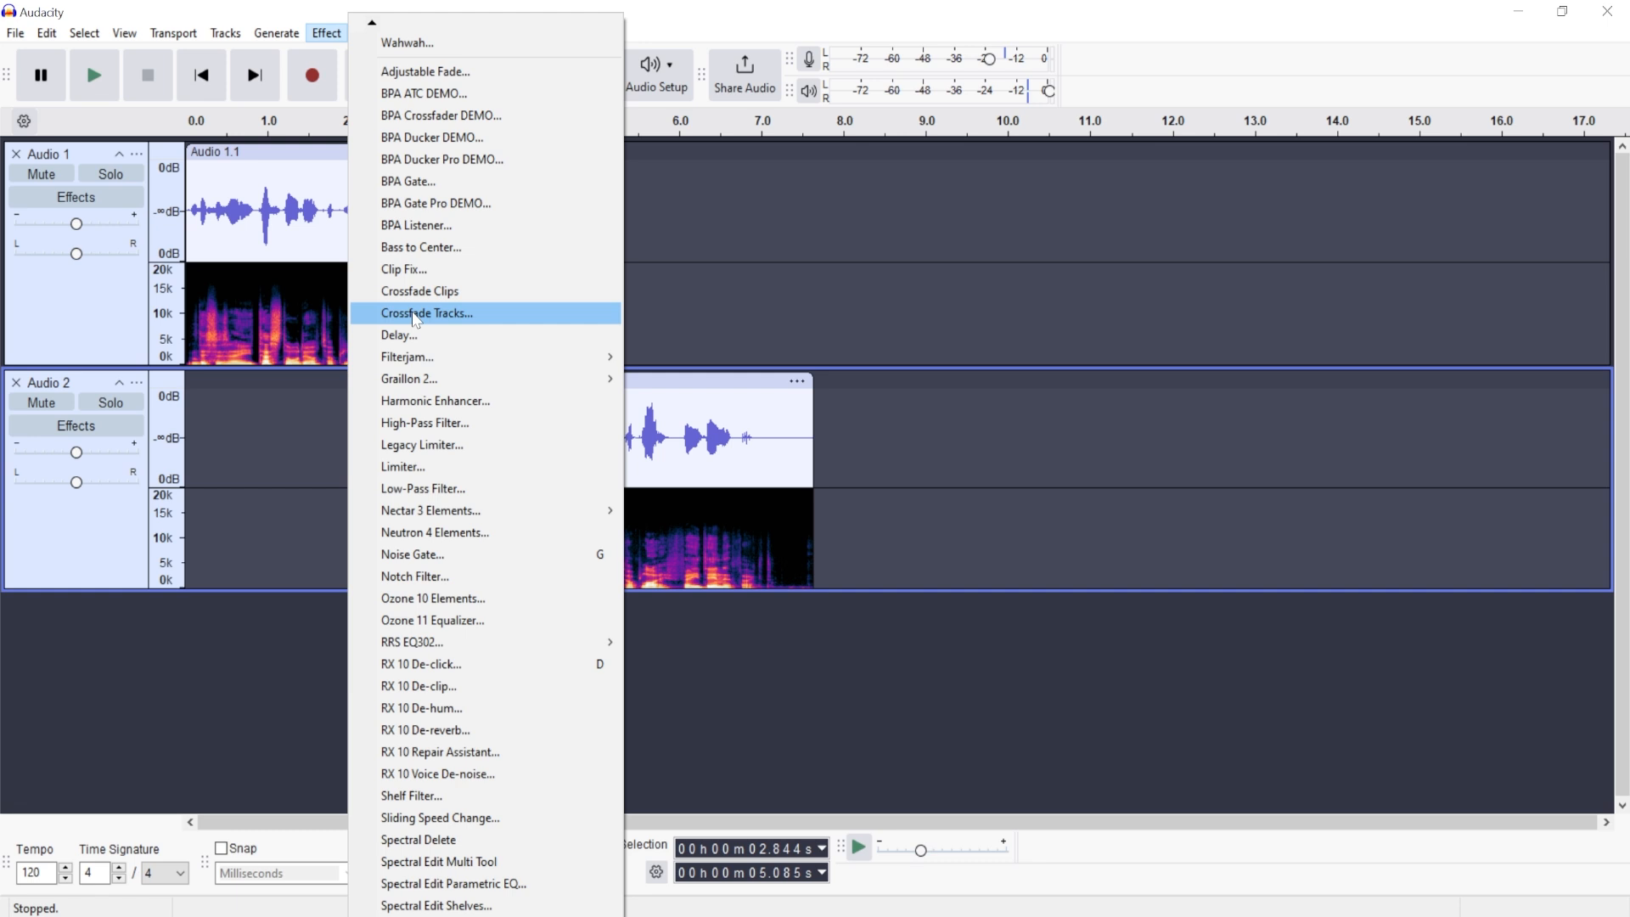
pyautogui.click(426, 314)
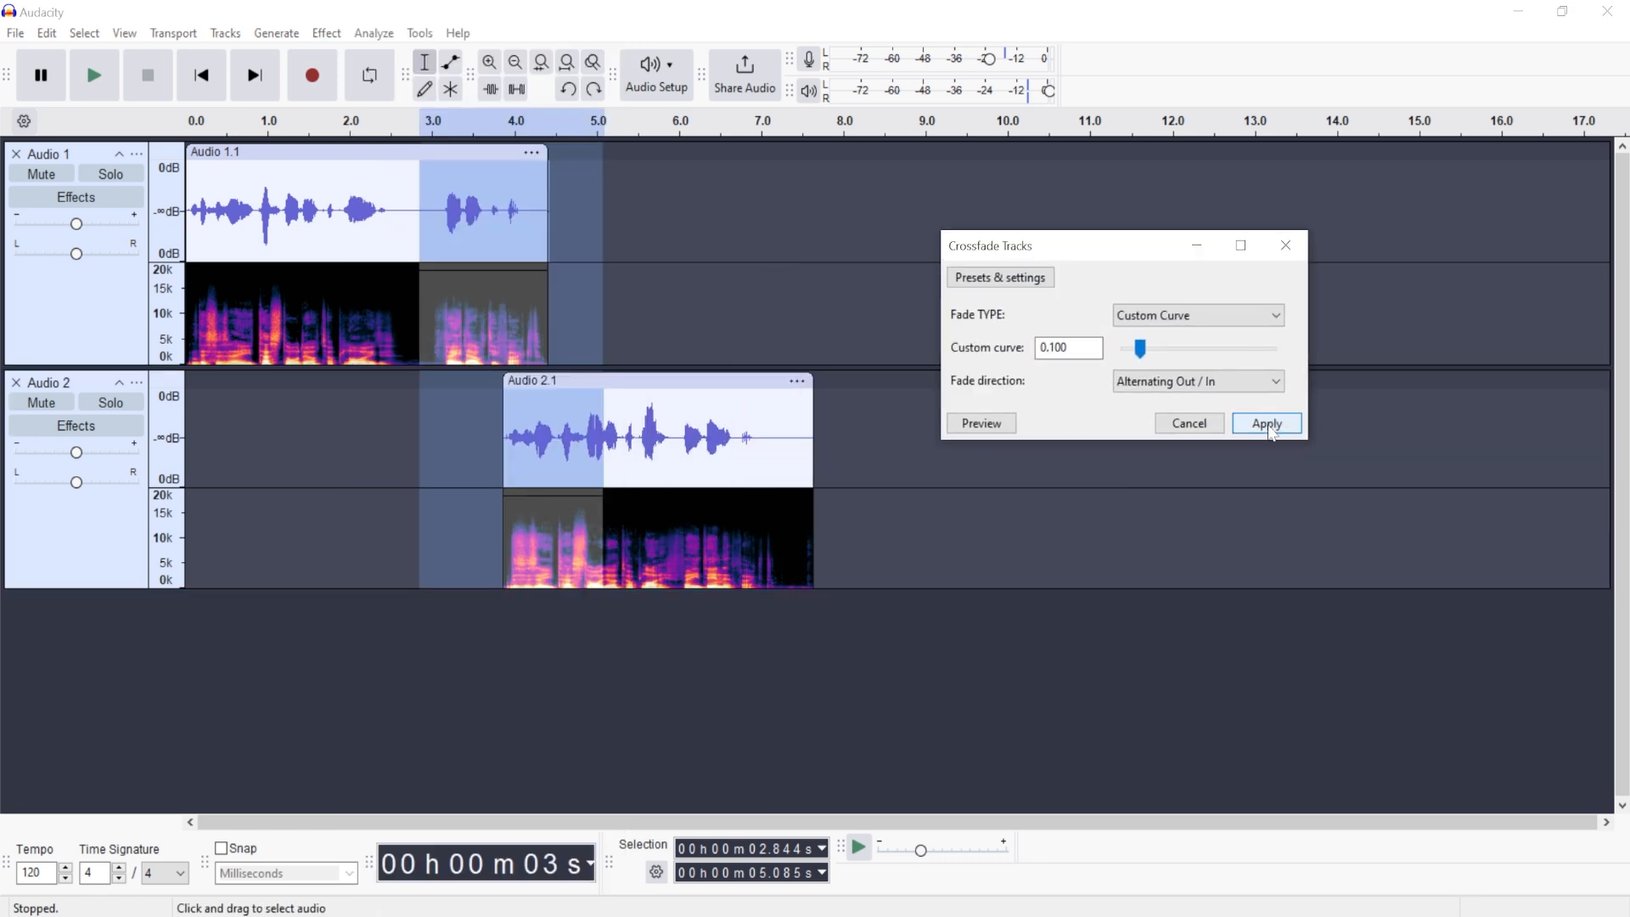
pyautogui.click(1265, 423)
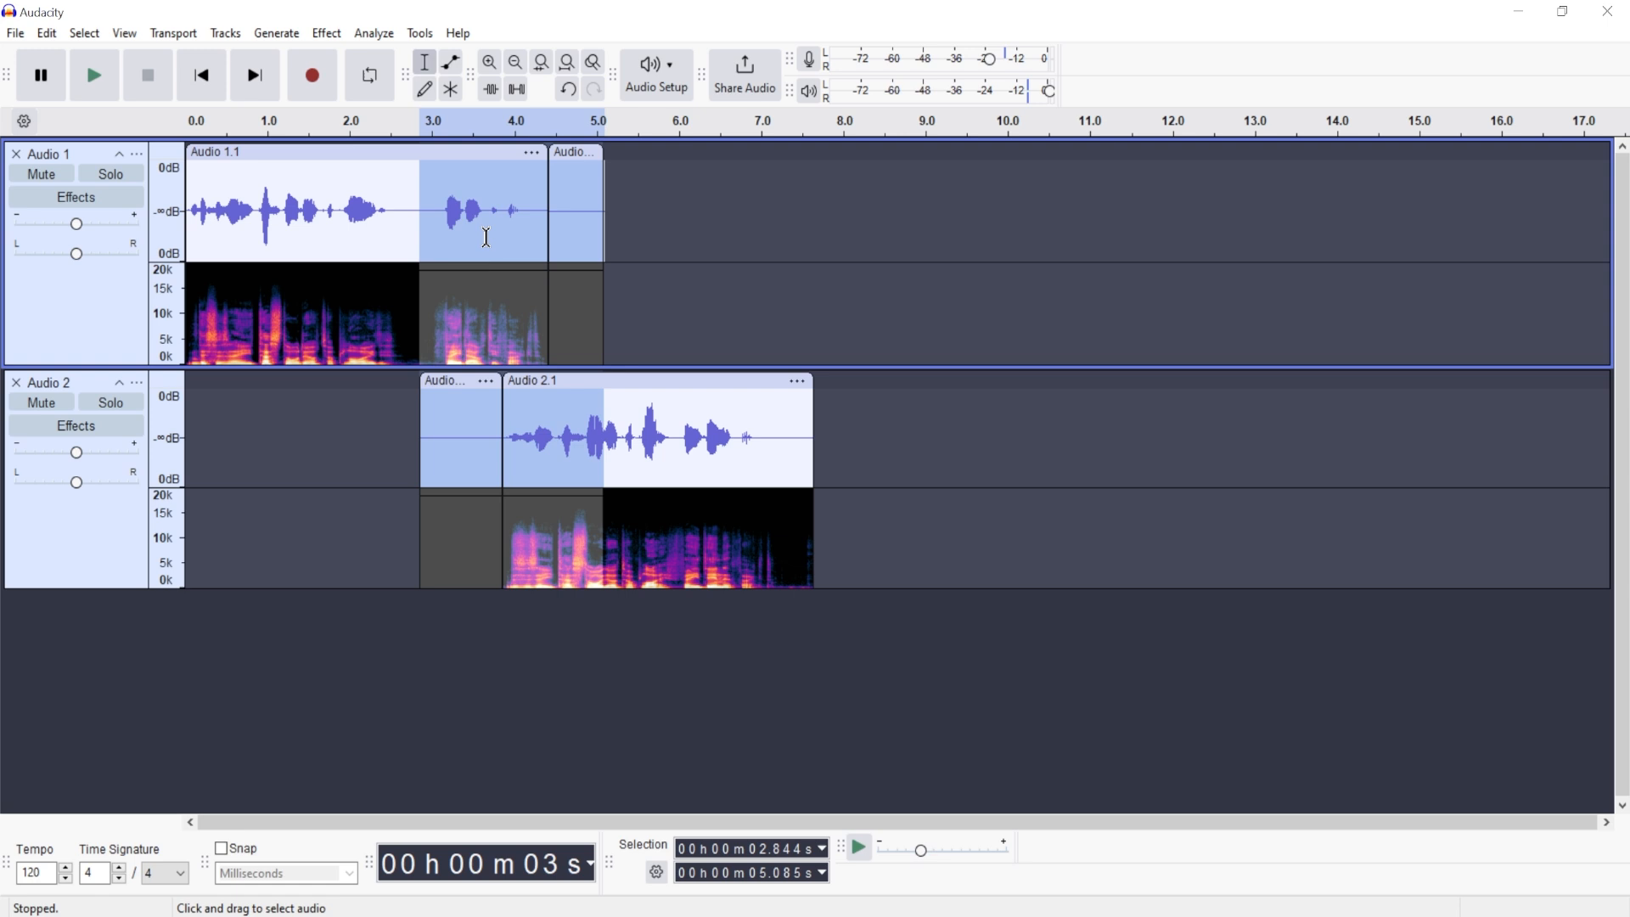
pyautogui.moveTo(441, 403)
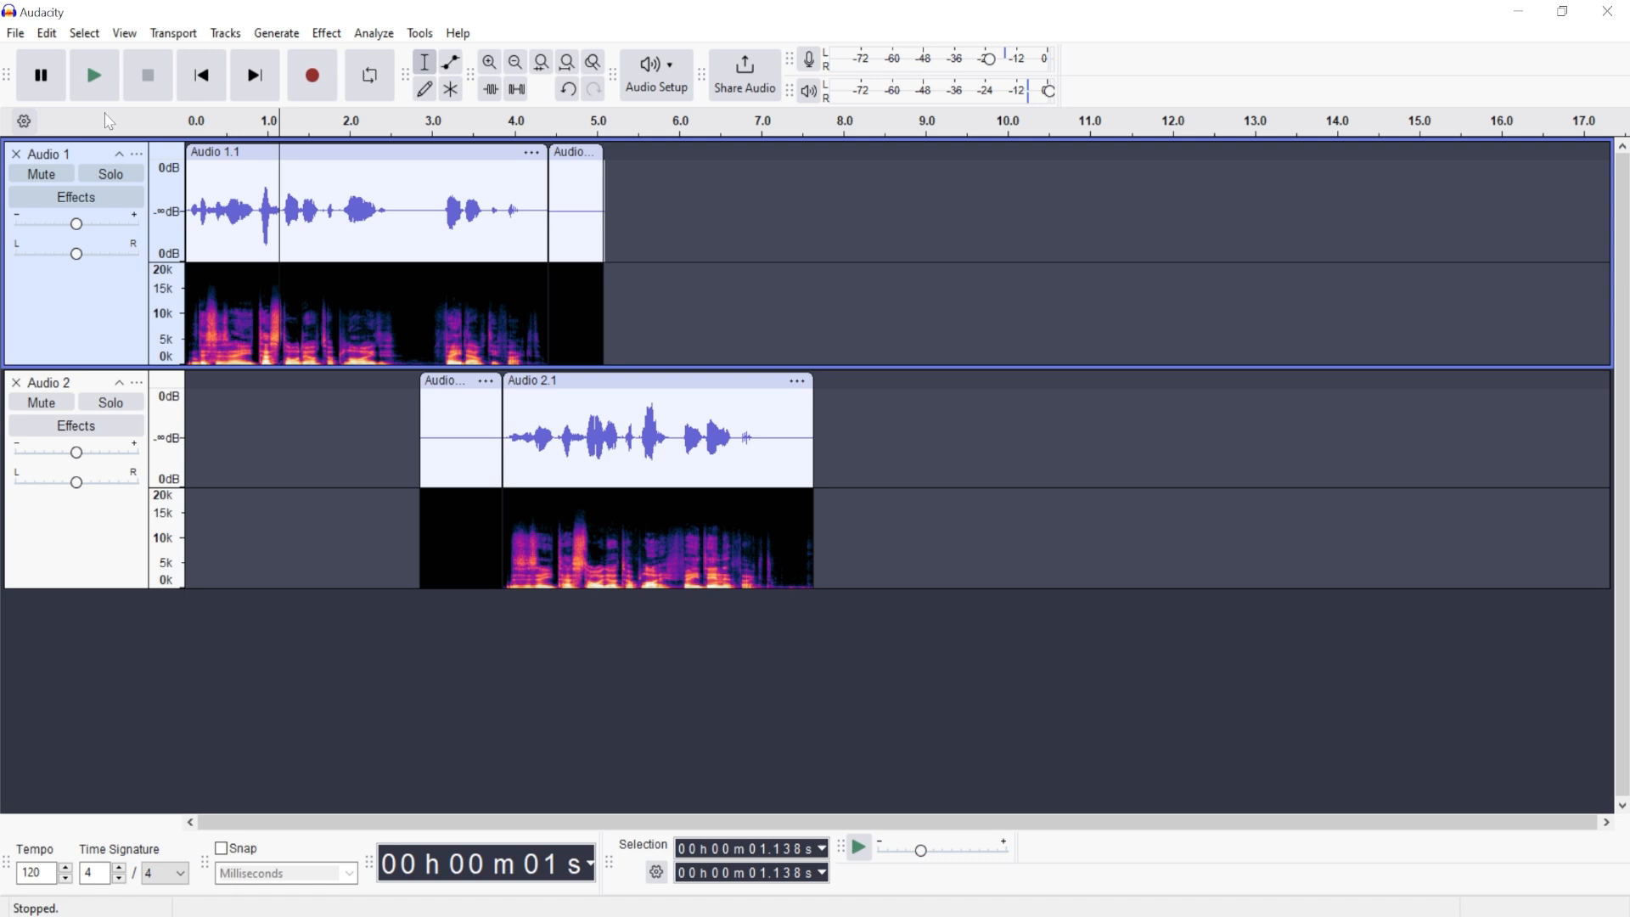
# Step: Undo the crossfade and select roughly 2.7–4.4 s on Audio 1
pyautogui.click(93, 73)
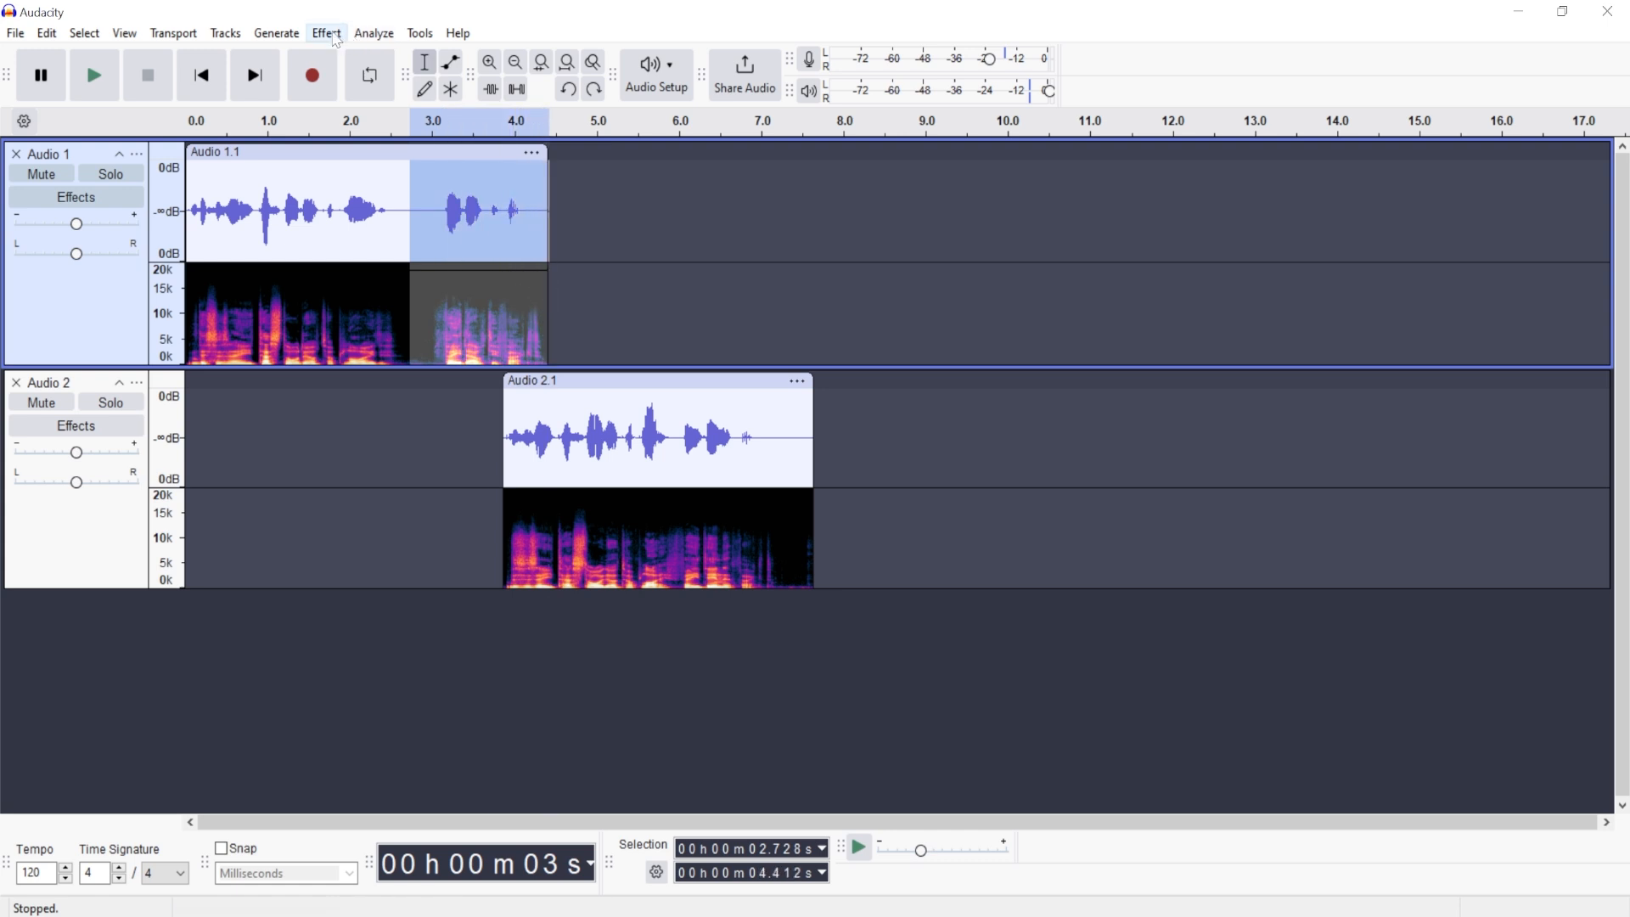
# Step: Apply an Adjustable Fade Down to the first clip's tail and play it back to check
pyautogui.click(326, 32)
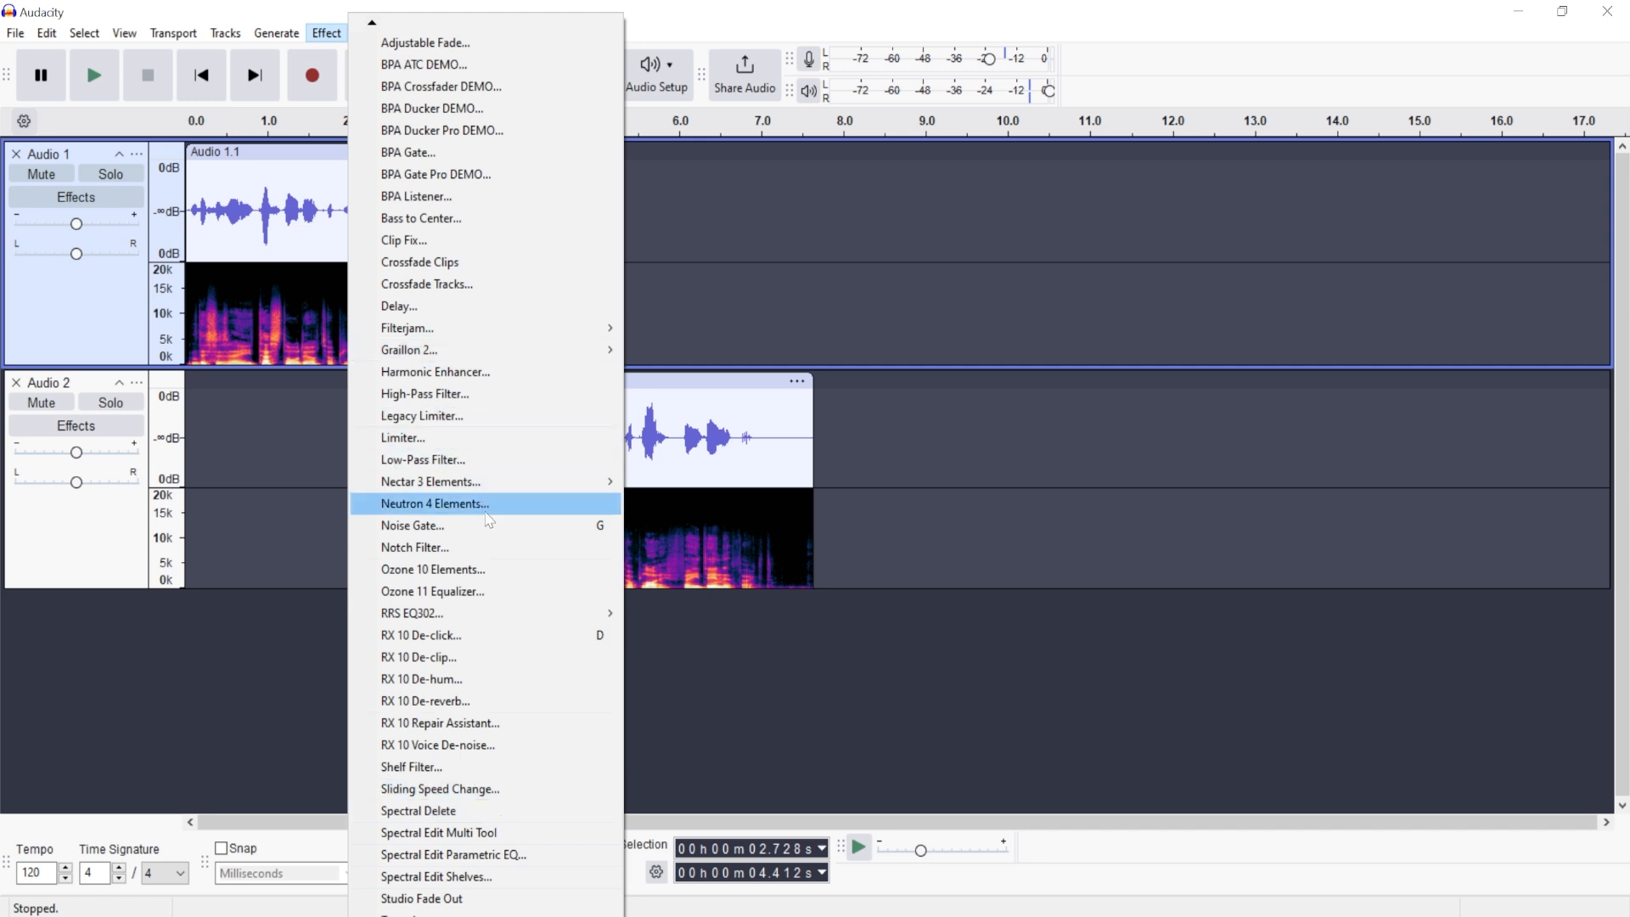
pyautogui.moveTo(422, 65)
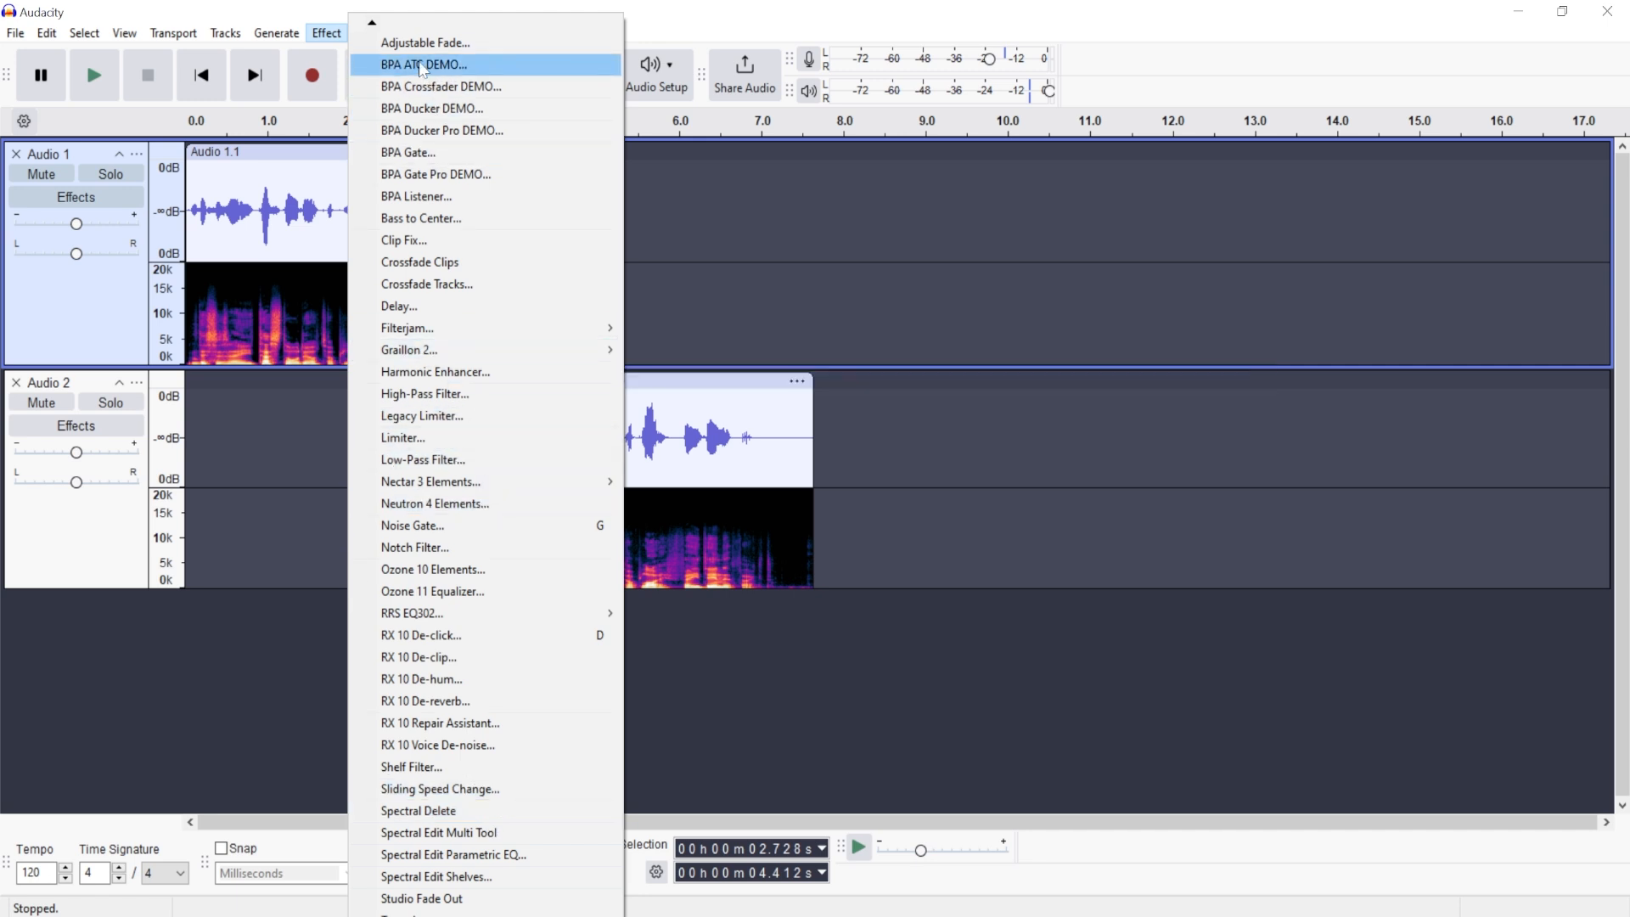
pyautogui.click(425, 42)
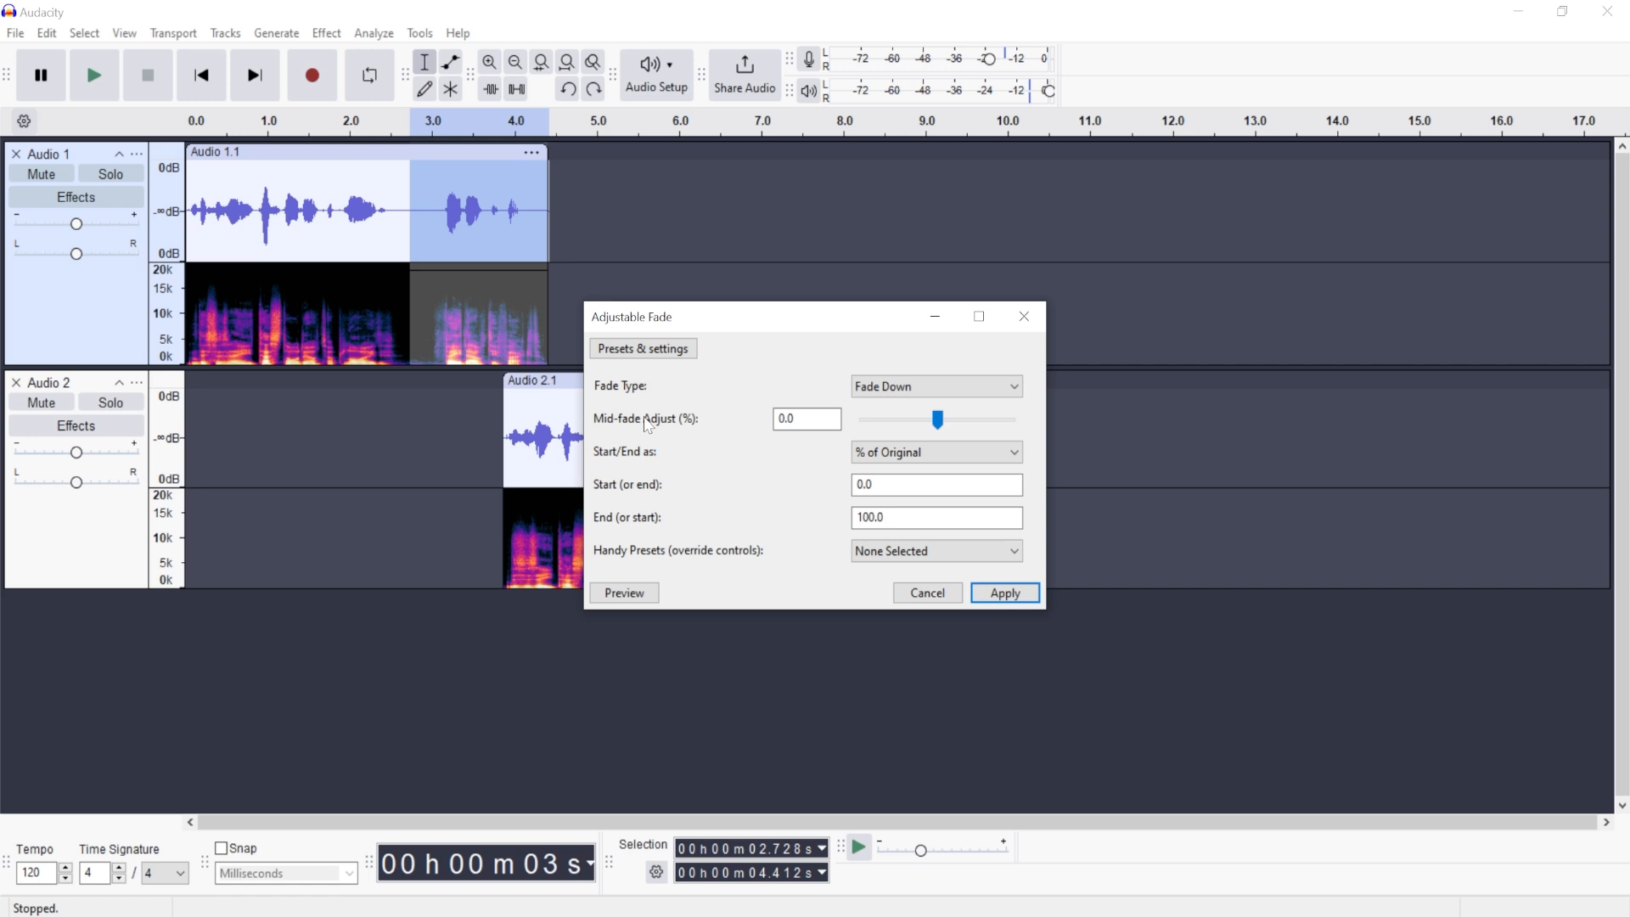
pyautogui.moveTo(677, 215)
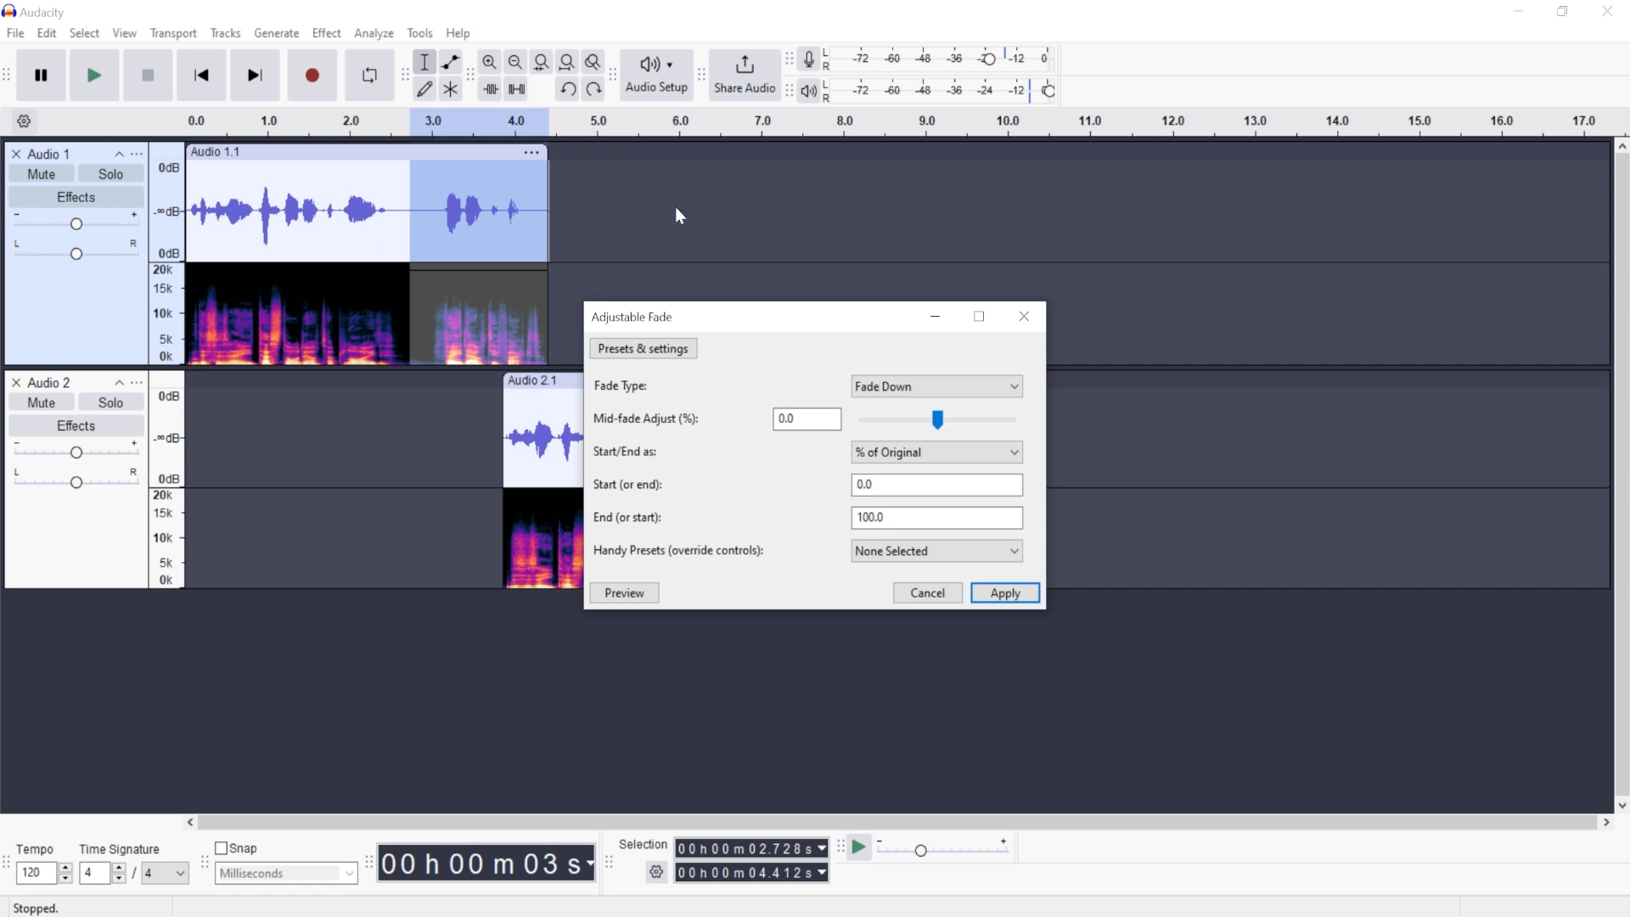
pyautogui.click(934, 386)
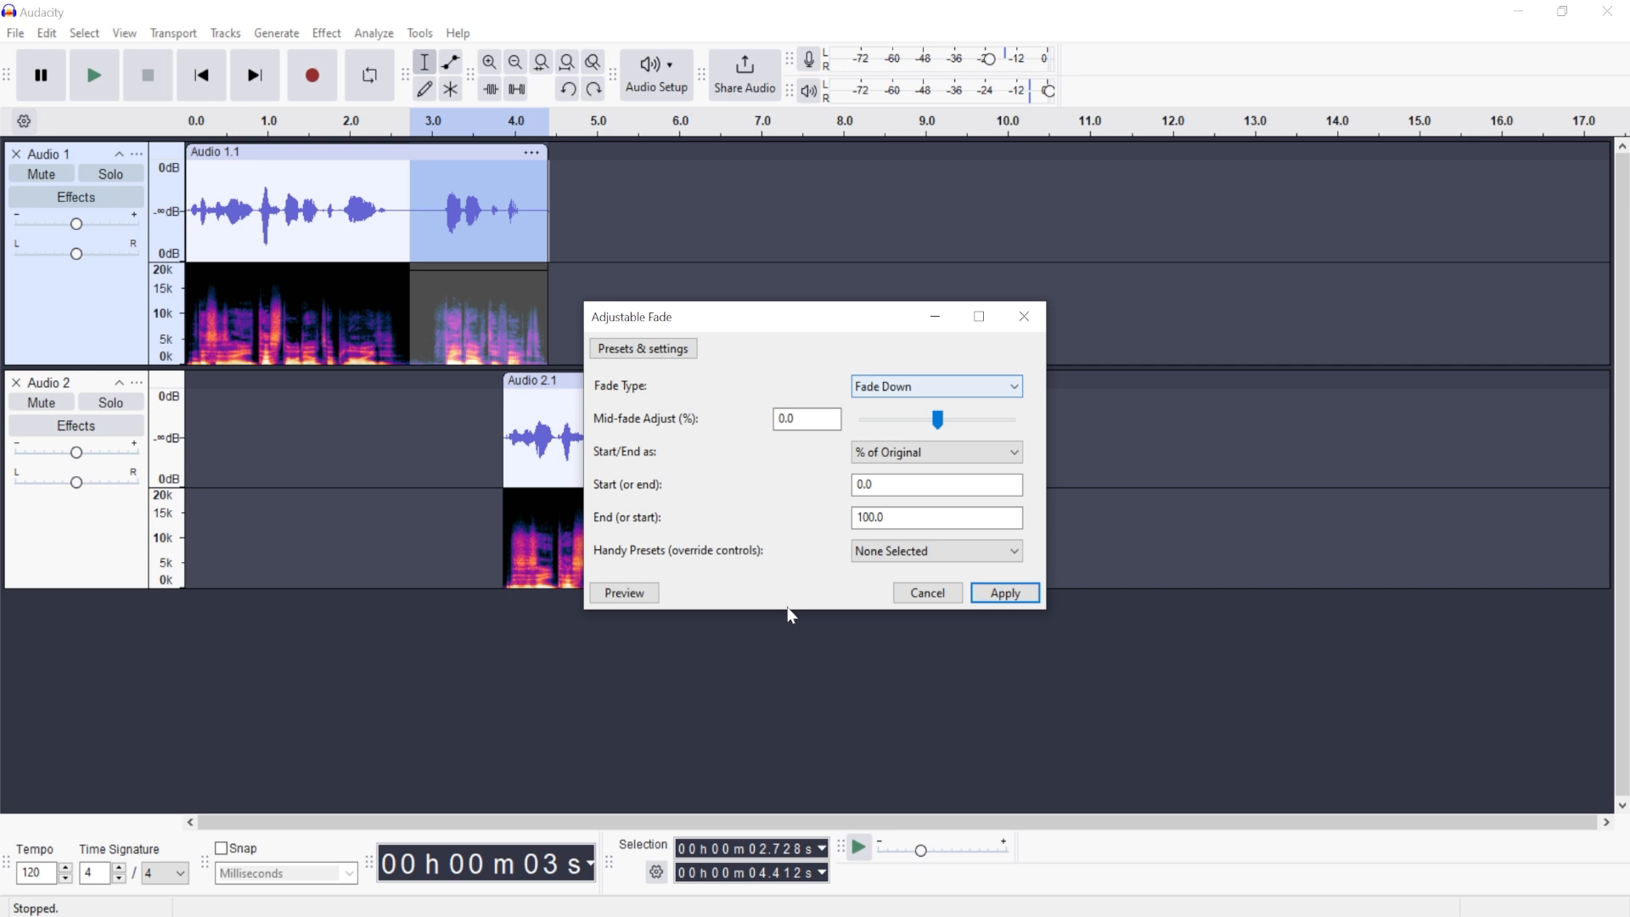
pyautogui.click(1001, 593)
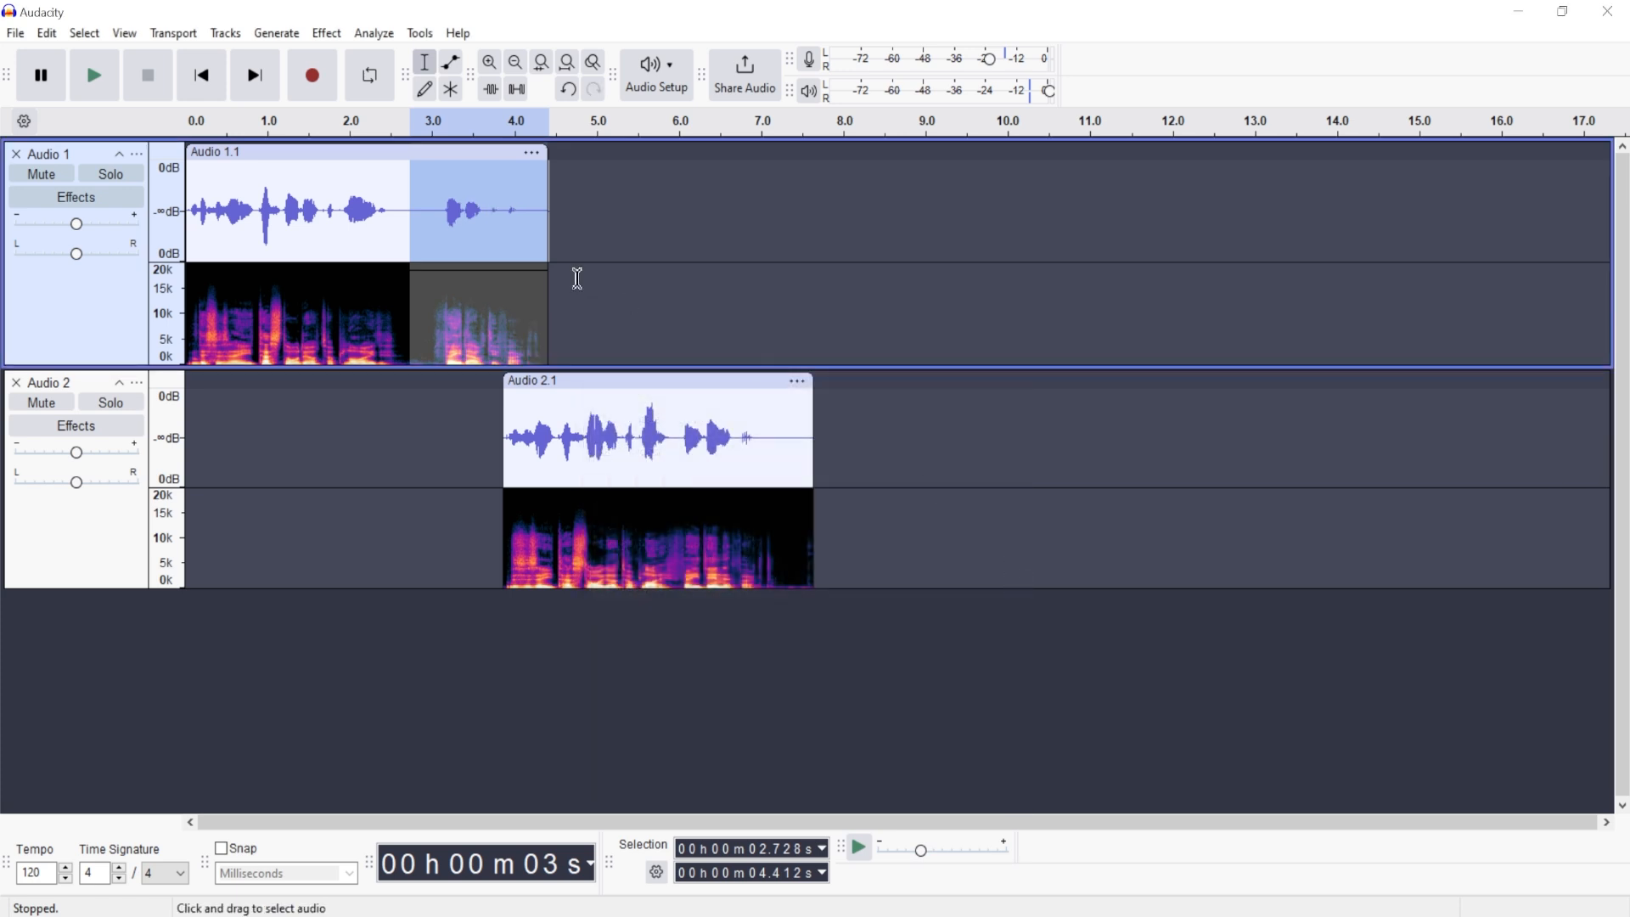
pyautogui.moveTo(438, 228)
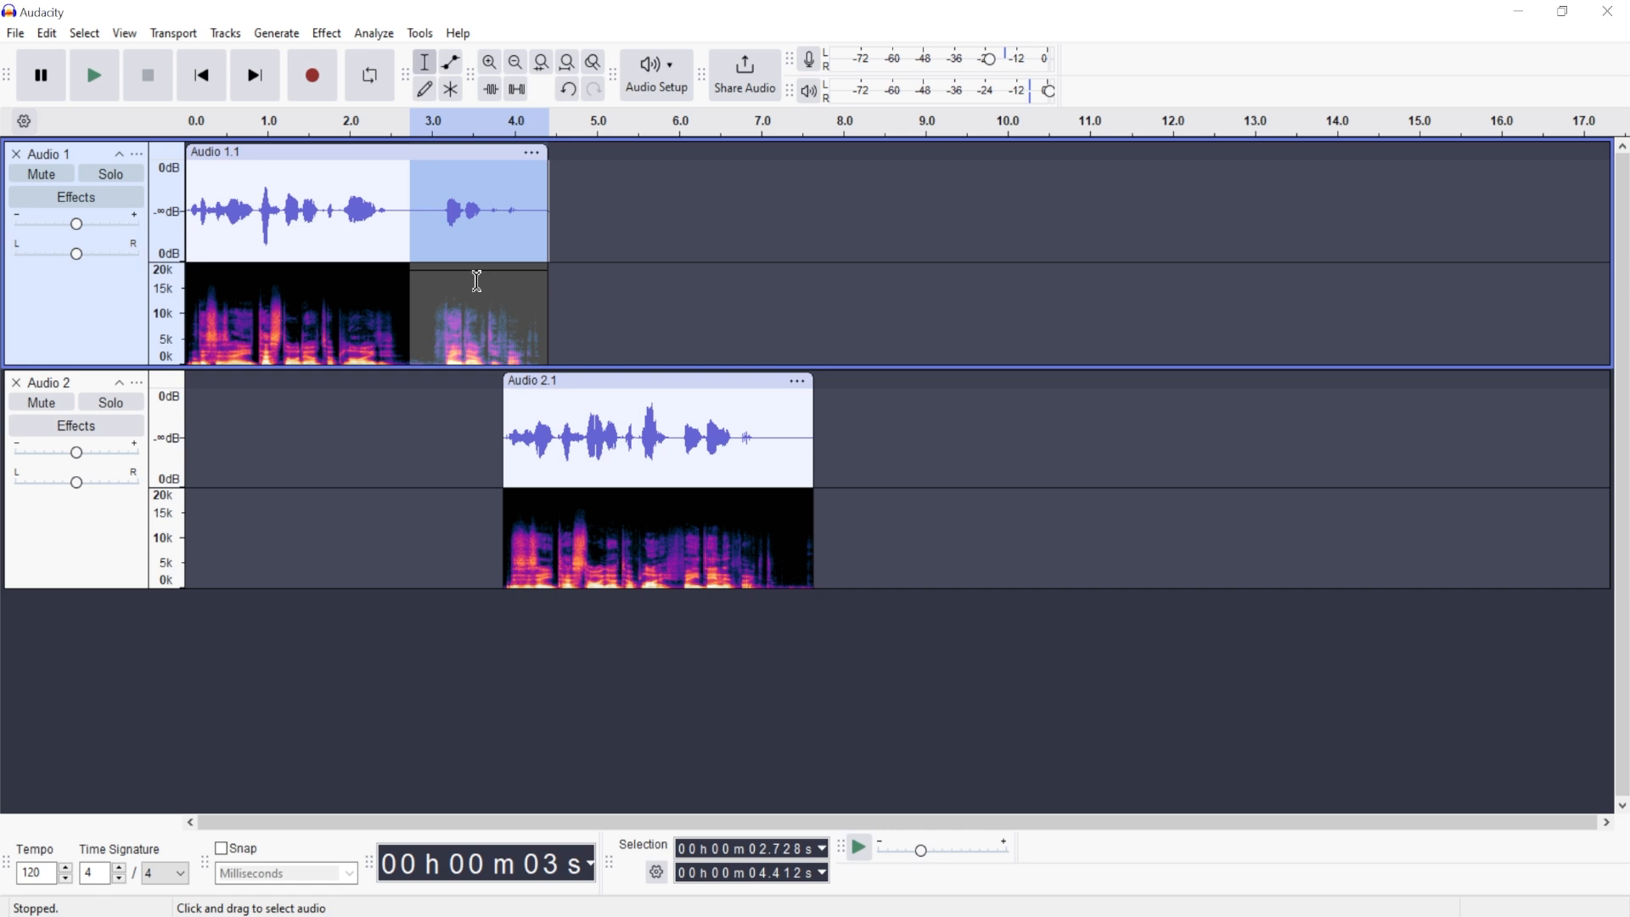
pyautogui.moveTo(381, 192)
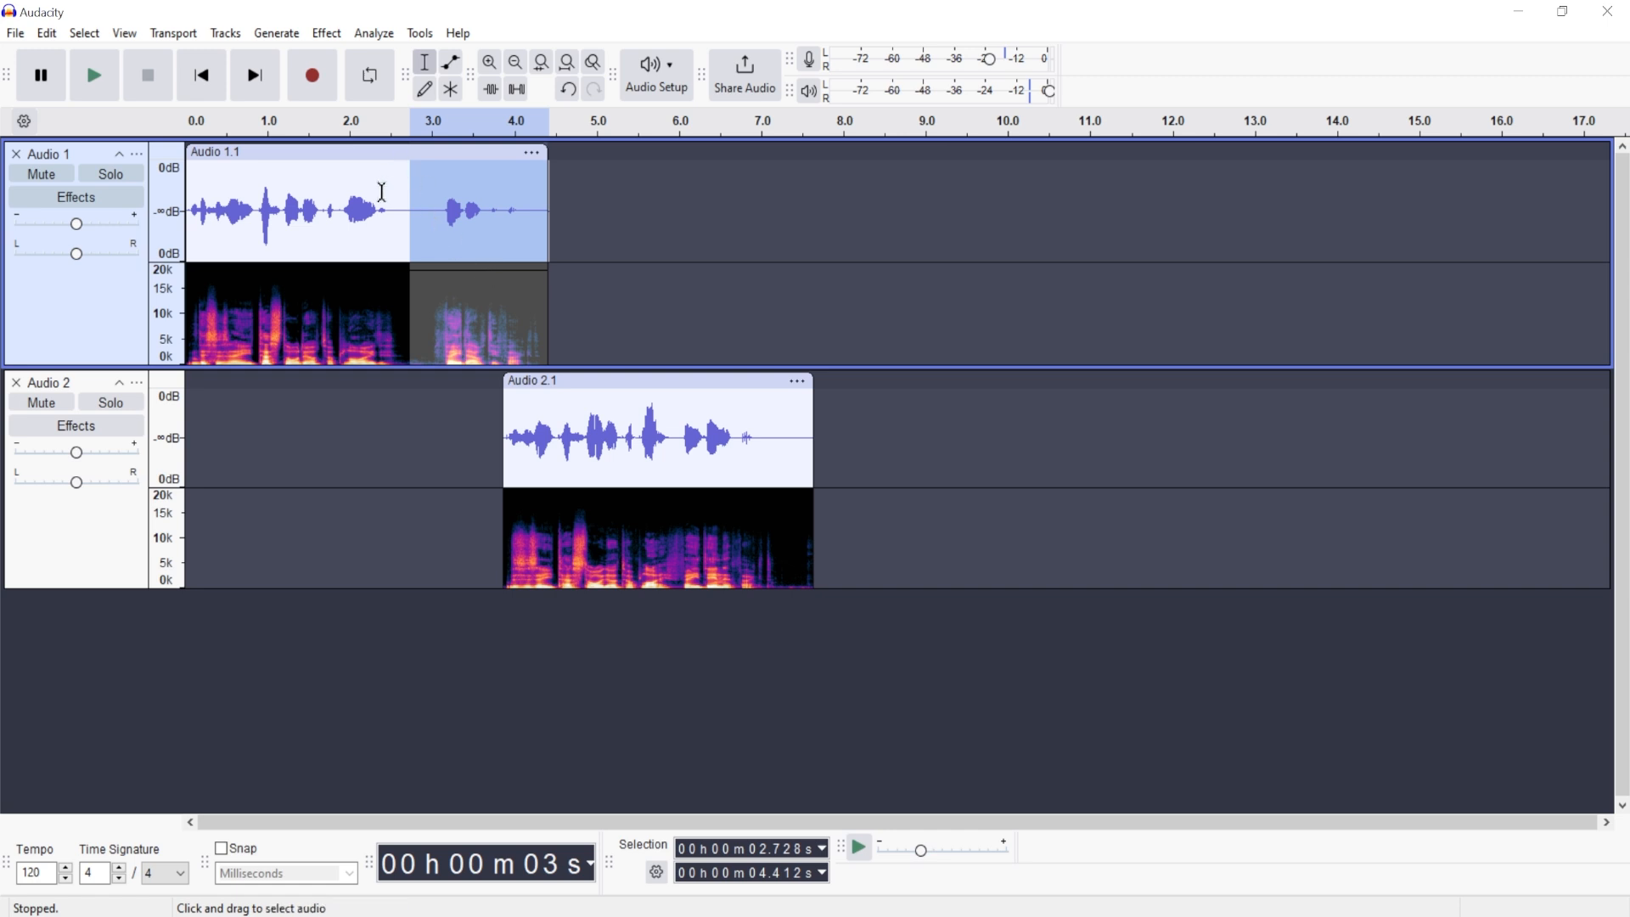
pyautogui.click(94, 75)
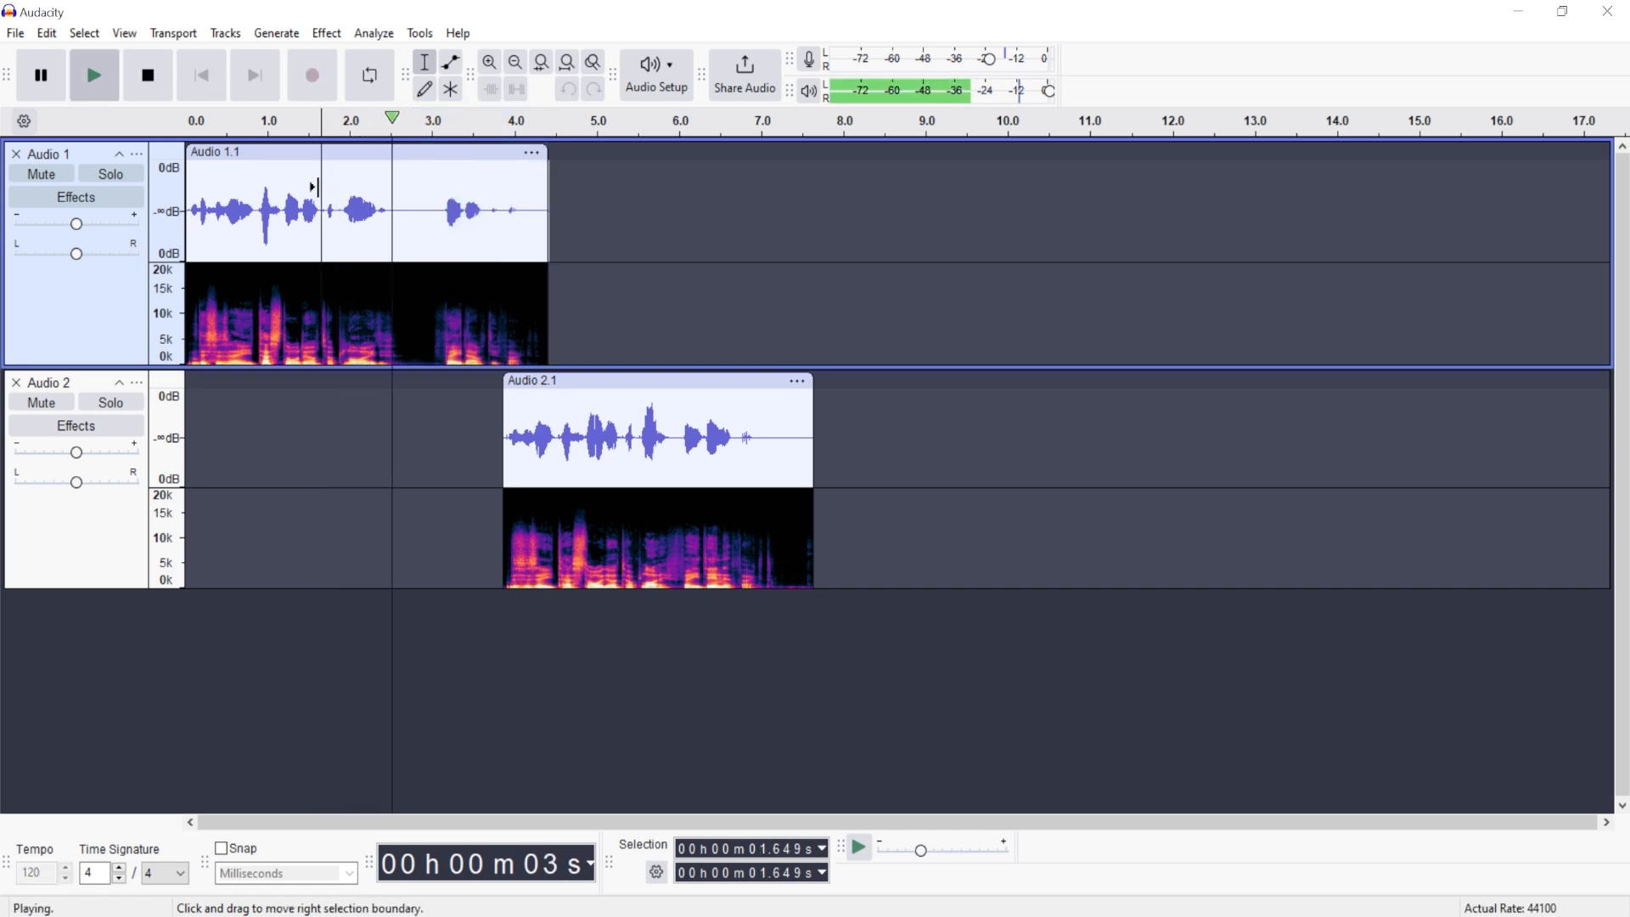
pyautogui.click(148, 75)
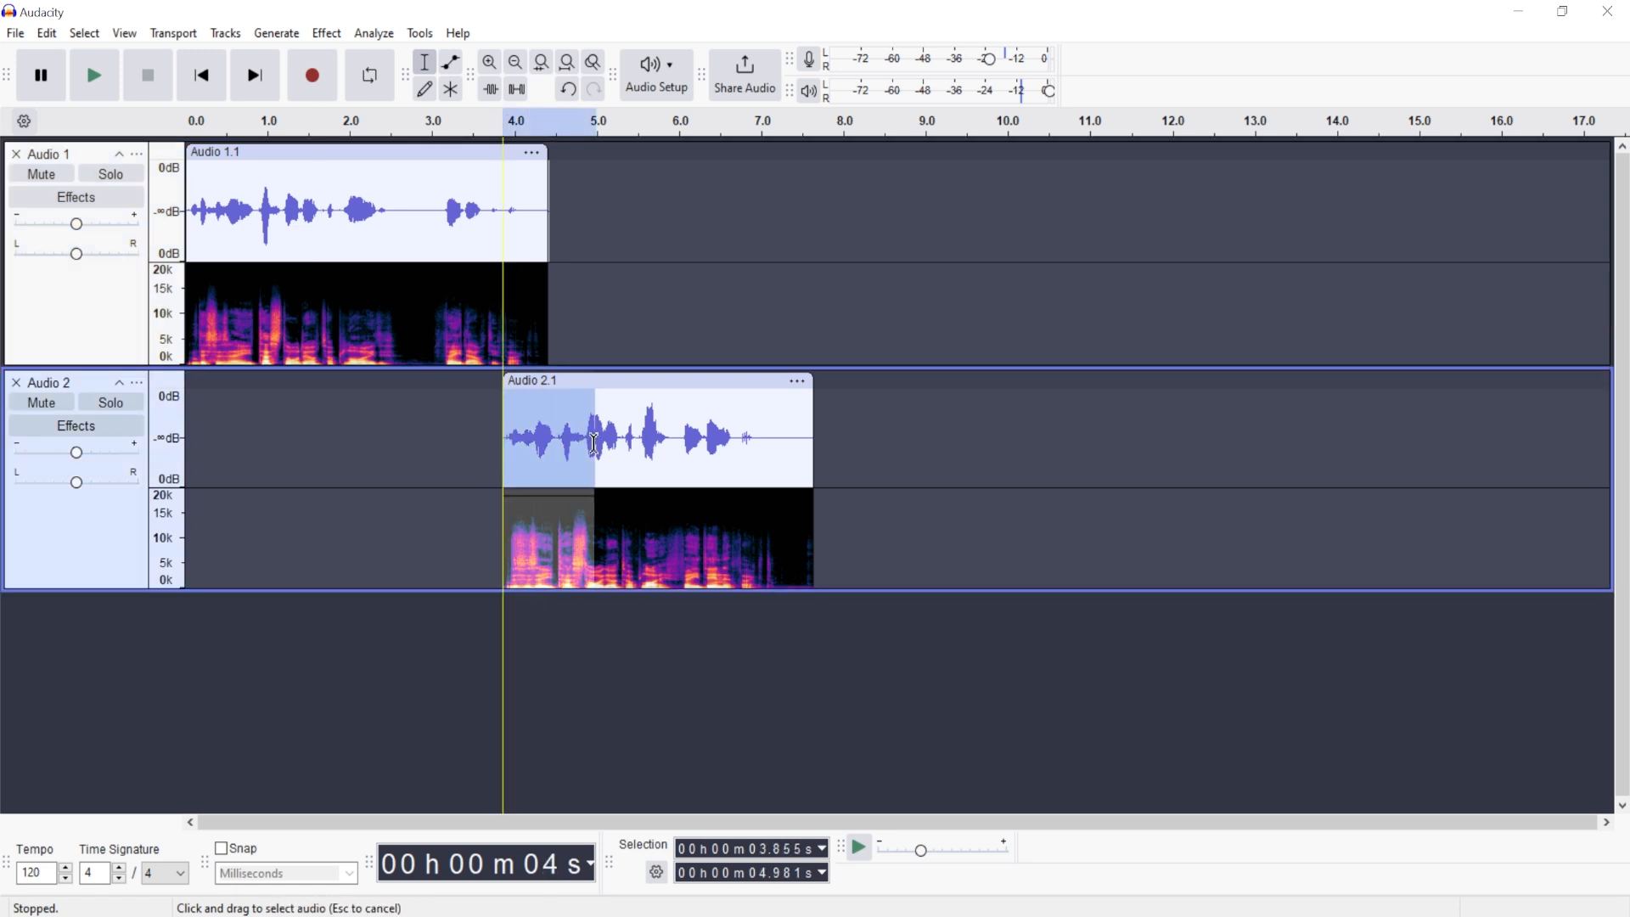
# Step: Switch Adjustable Fade to Fade Up, cancel, then begin selecting the overlap on both tracks
pyautogui.click(326, 32)
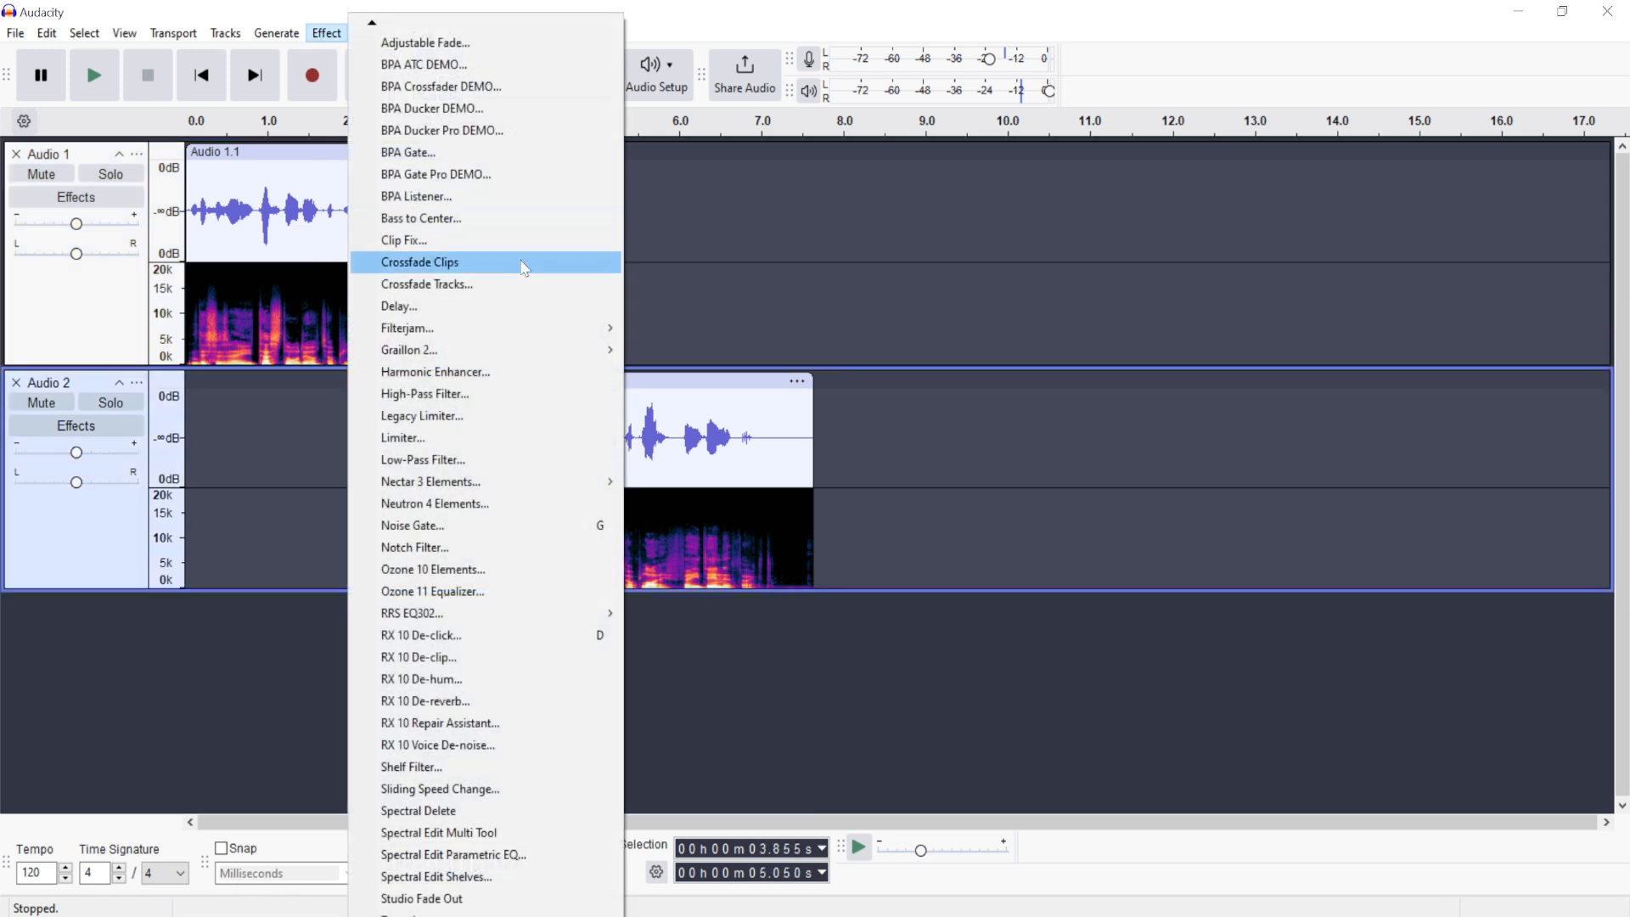
pyautogui.click(424, 43)
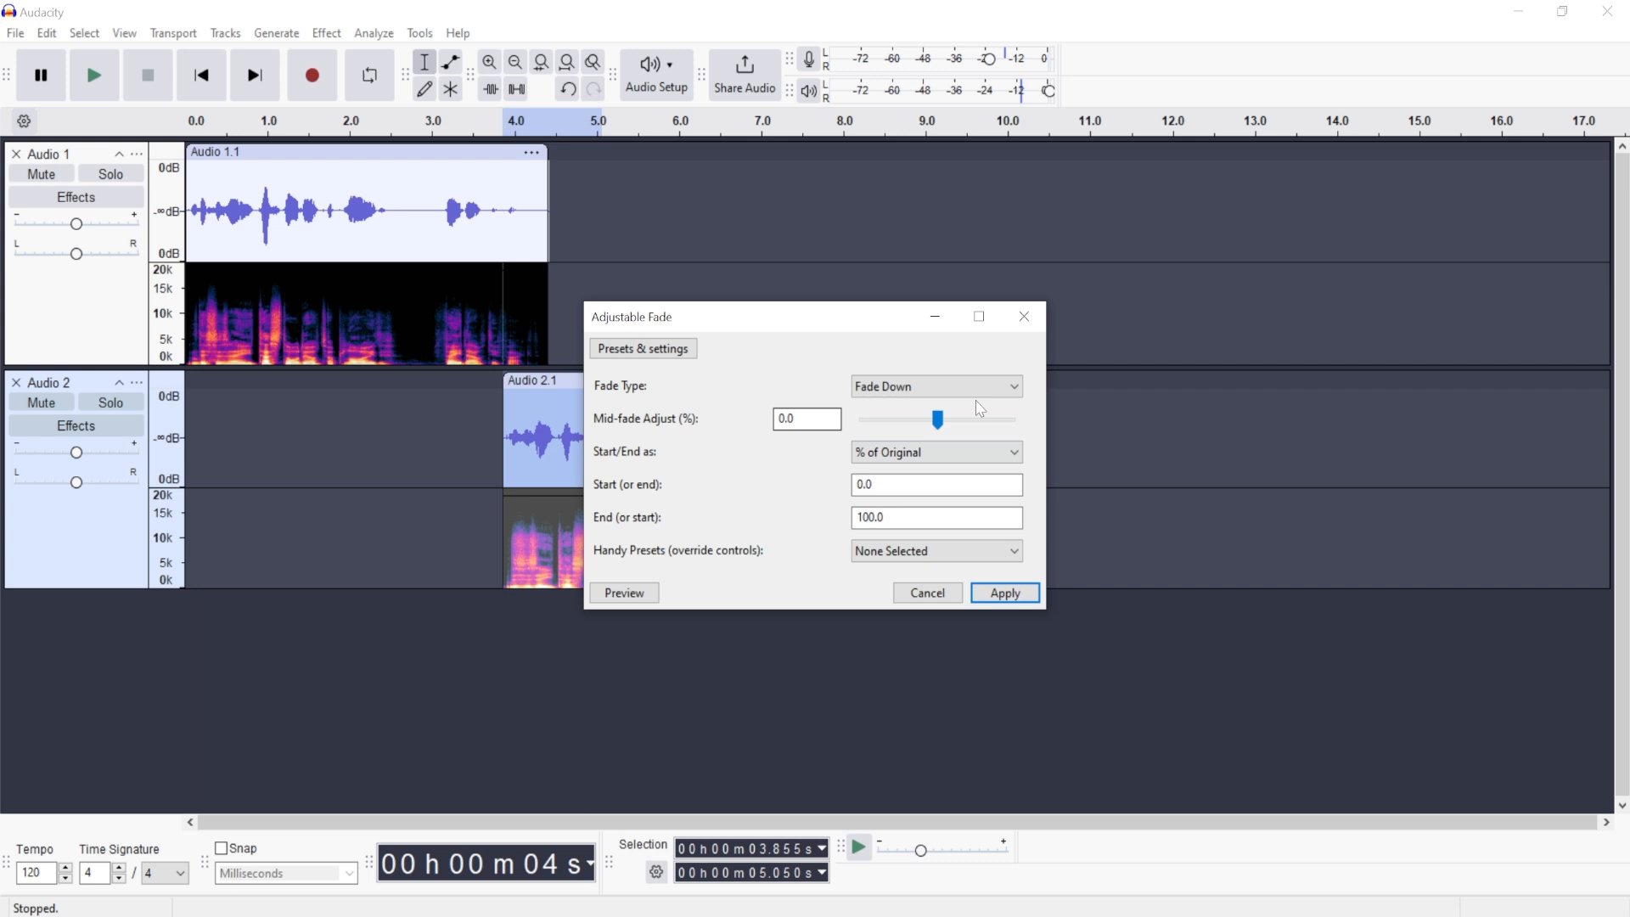
pyautogui.click(934, 385)
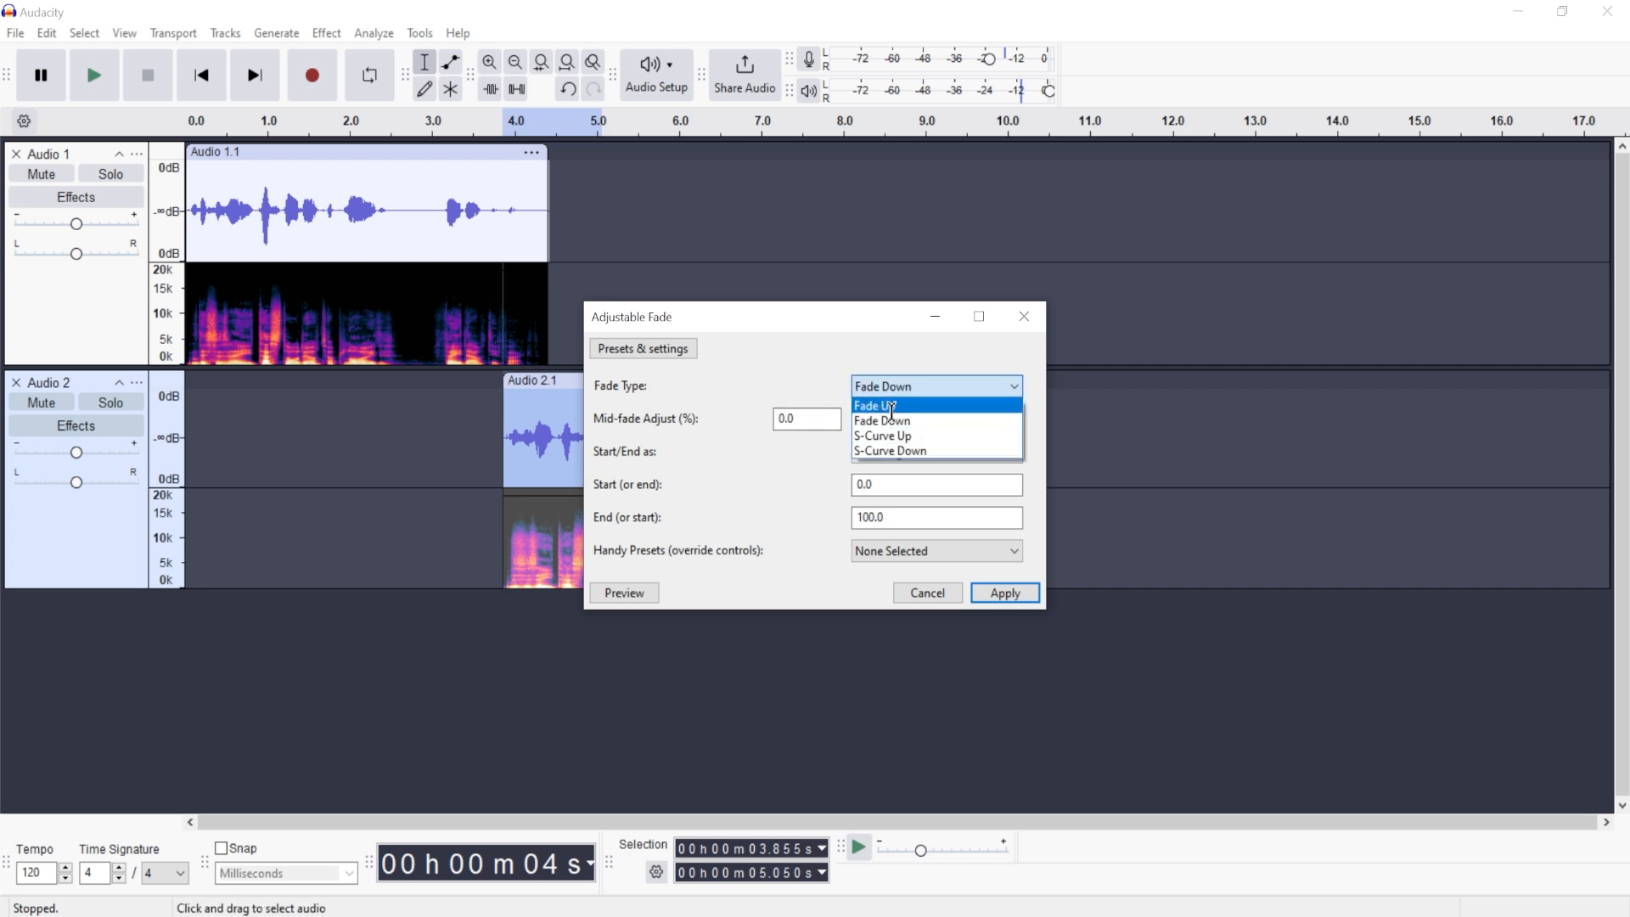
pyautogui.click(874, 404)
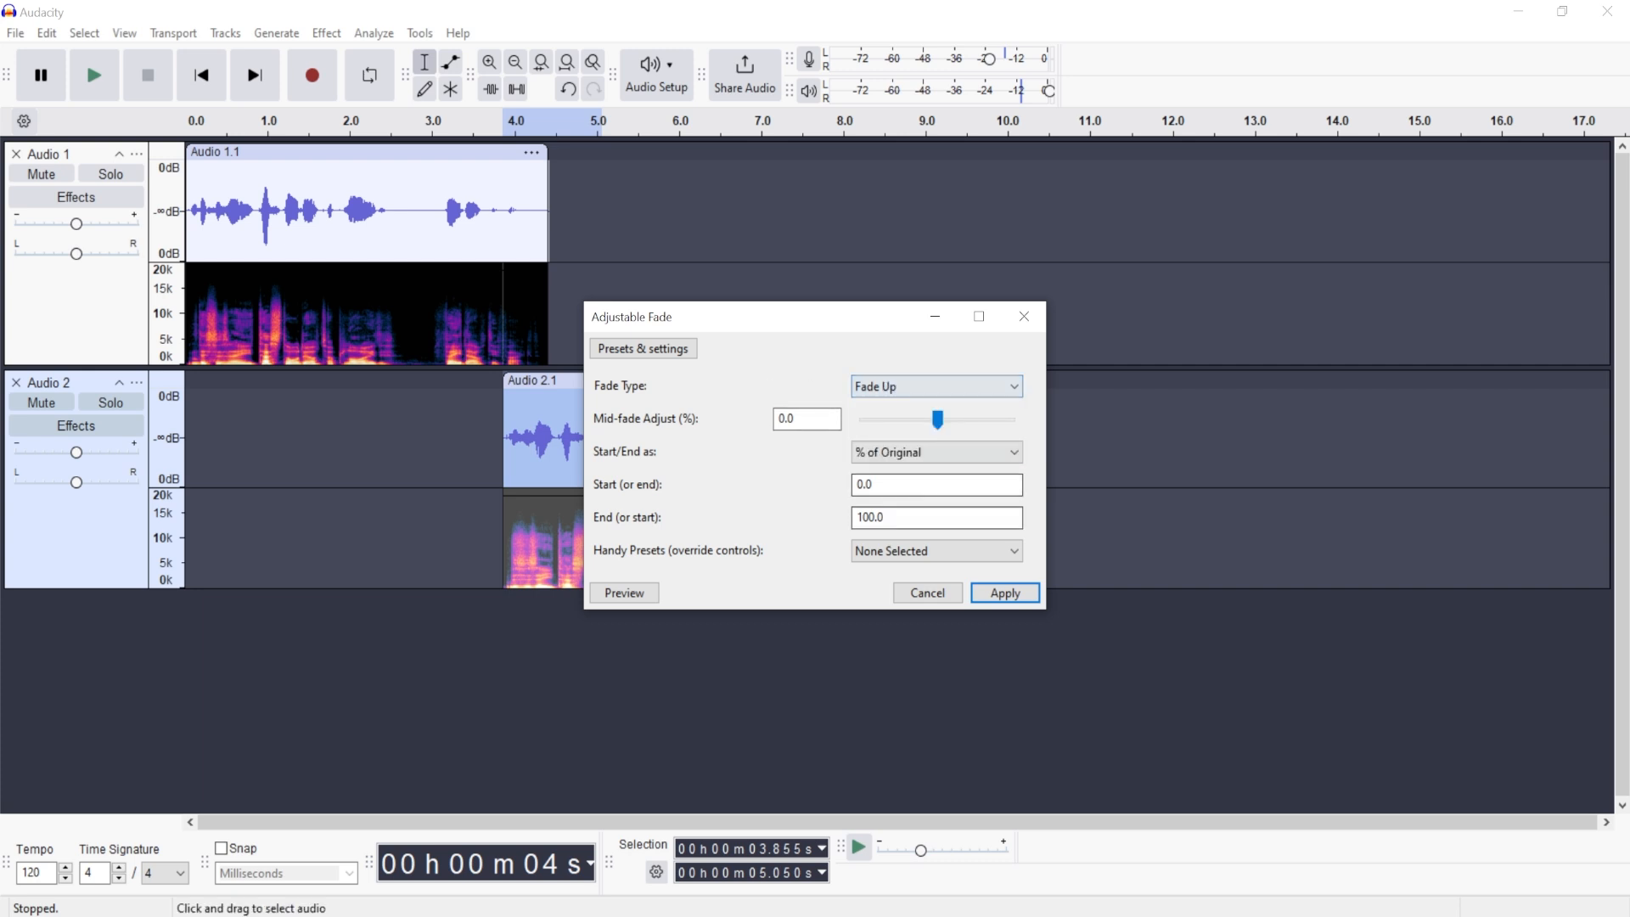
pyautogui.click(1002, 592)
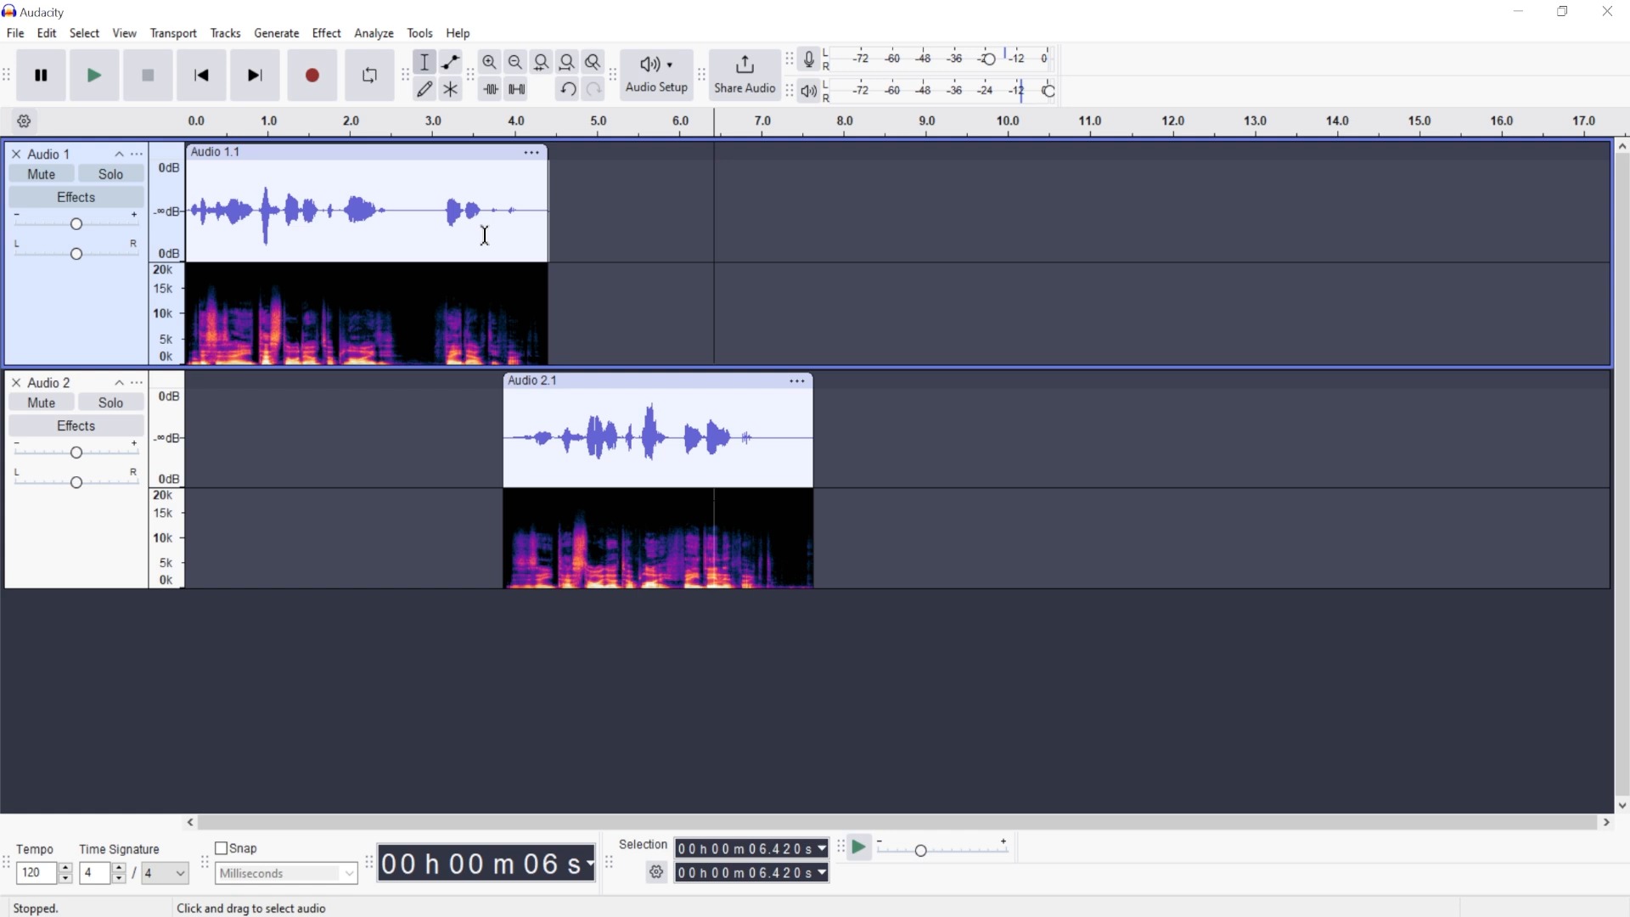
pyautogui.click(95, 75)
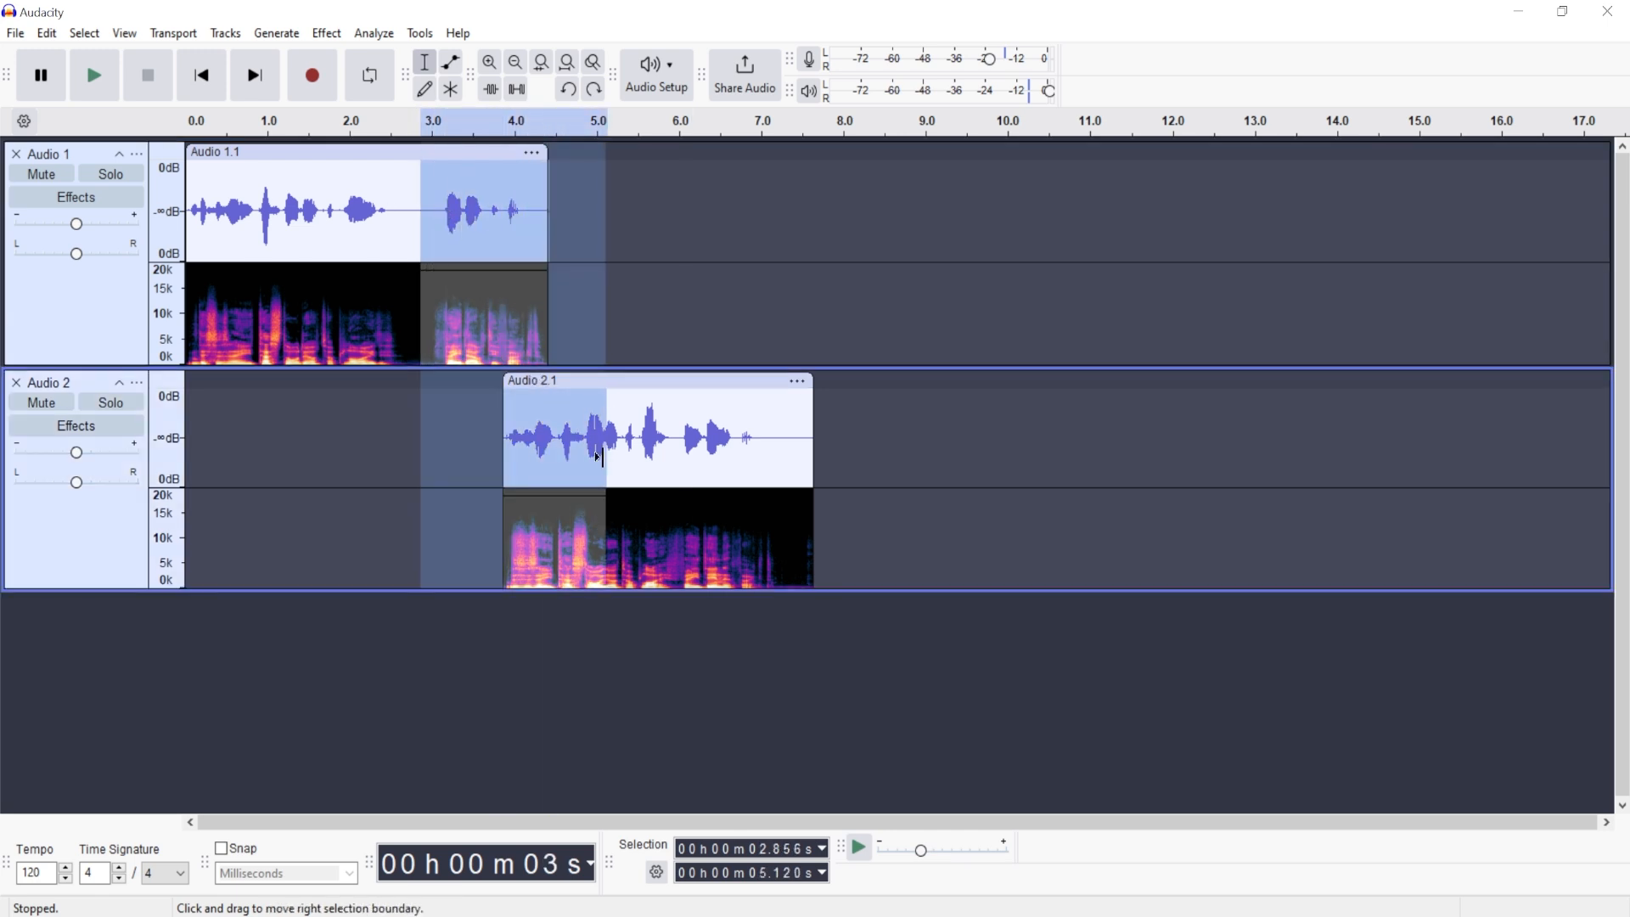
# Step: Browse Adjustable Fade's Handy Presets, then close the dialog without applying
pyautogui.click(325, 33)
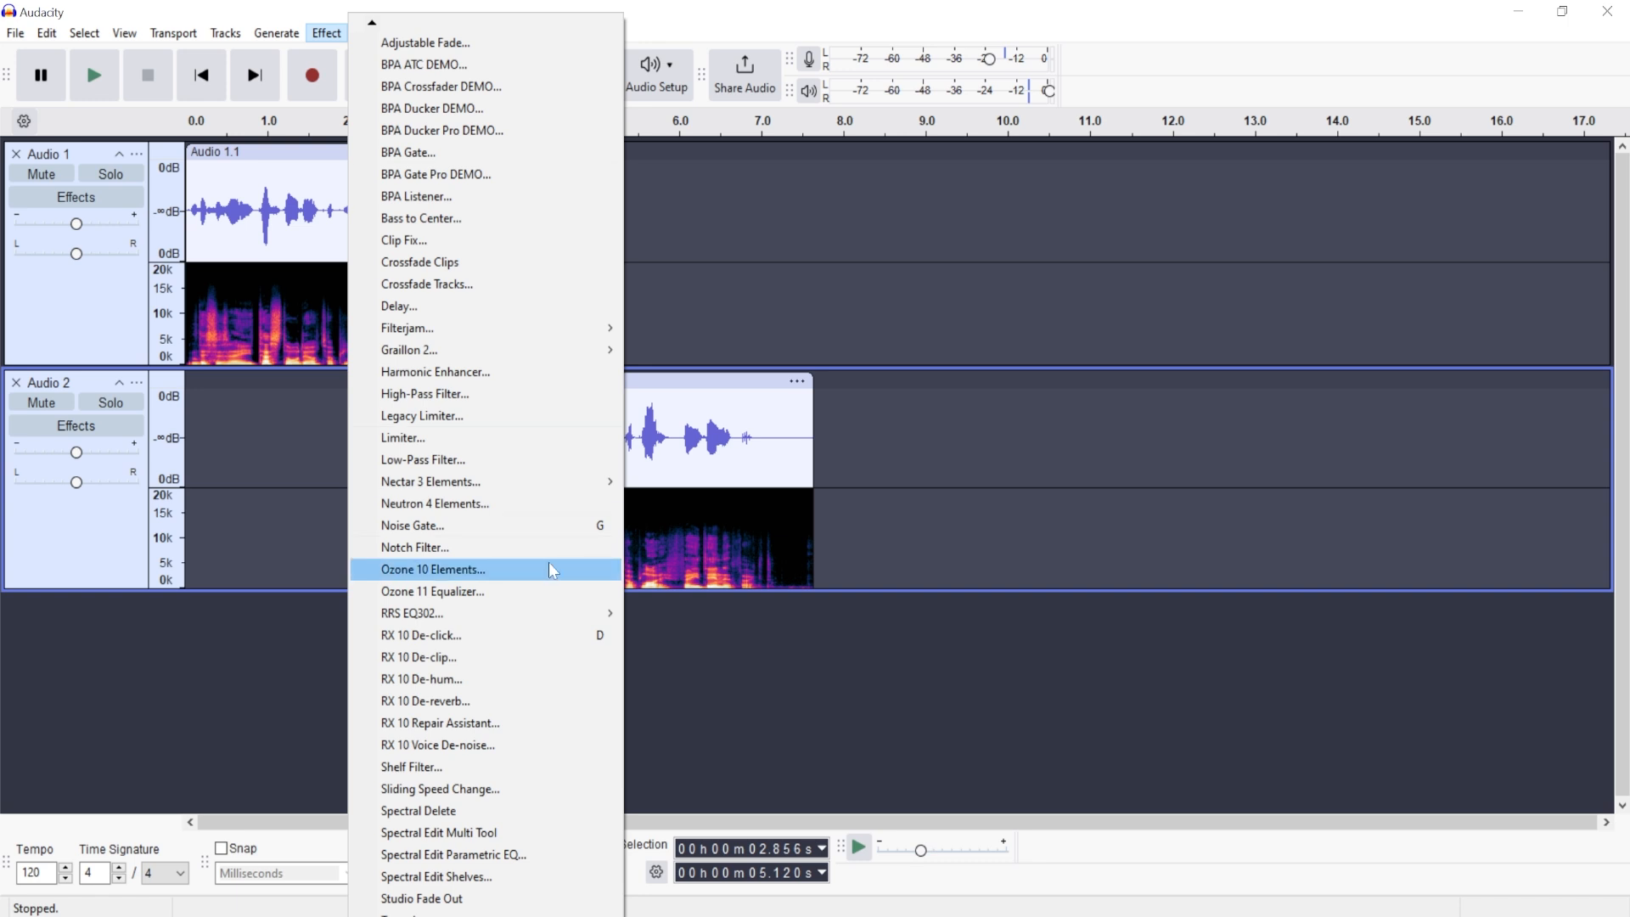
pyautogui.moveTo(424, 42)
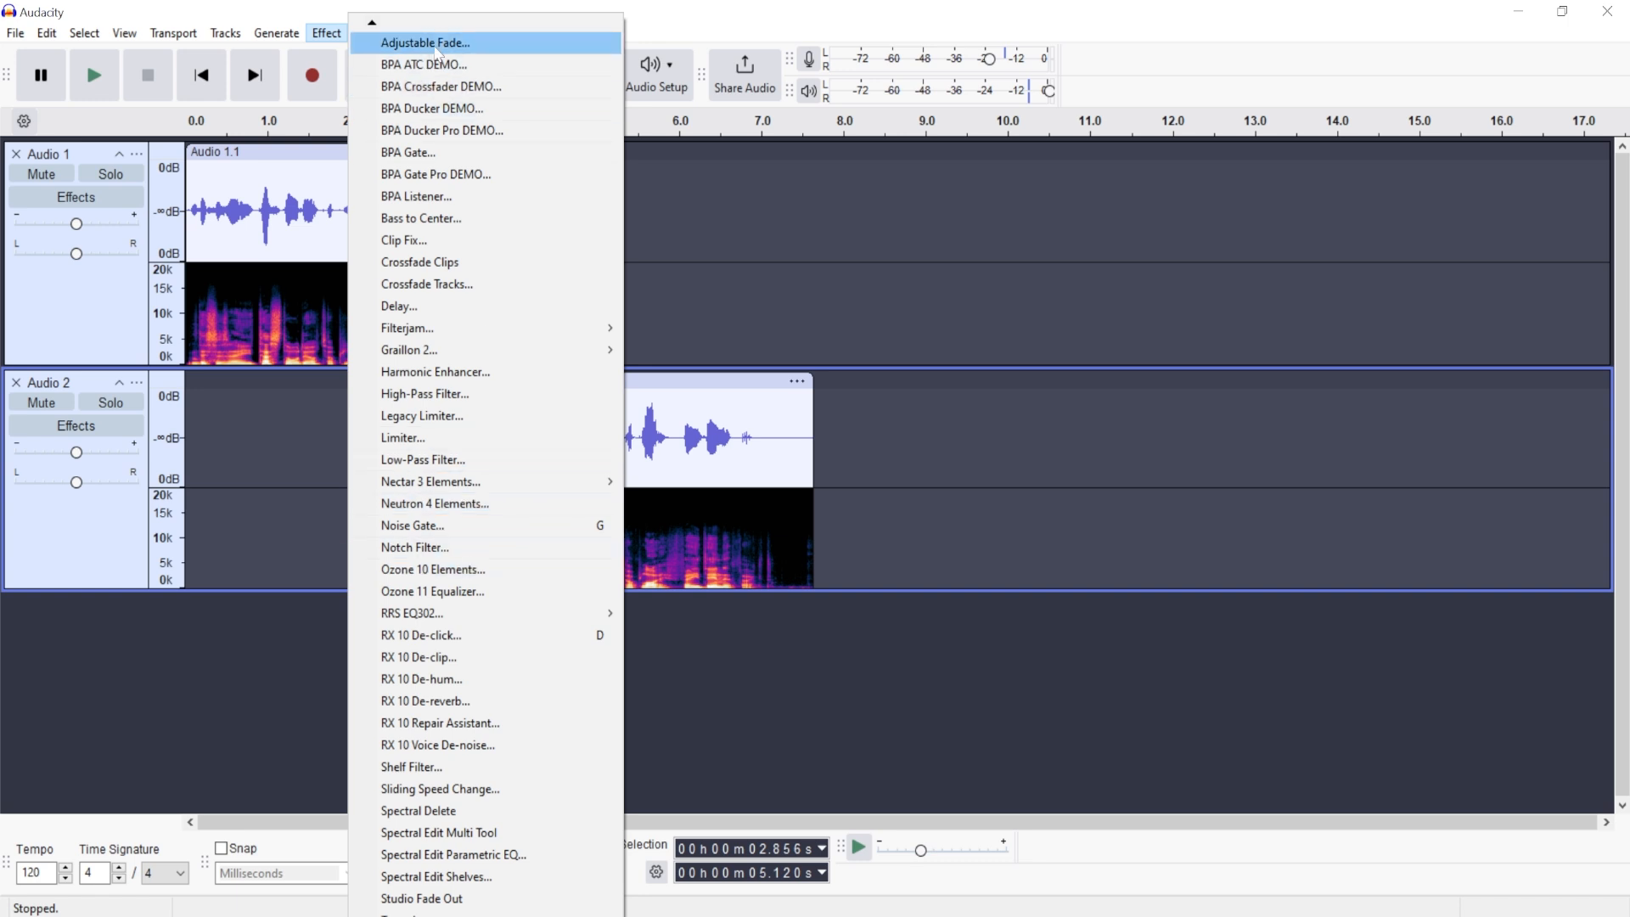
pyautogui.click(423, 42)
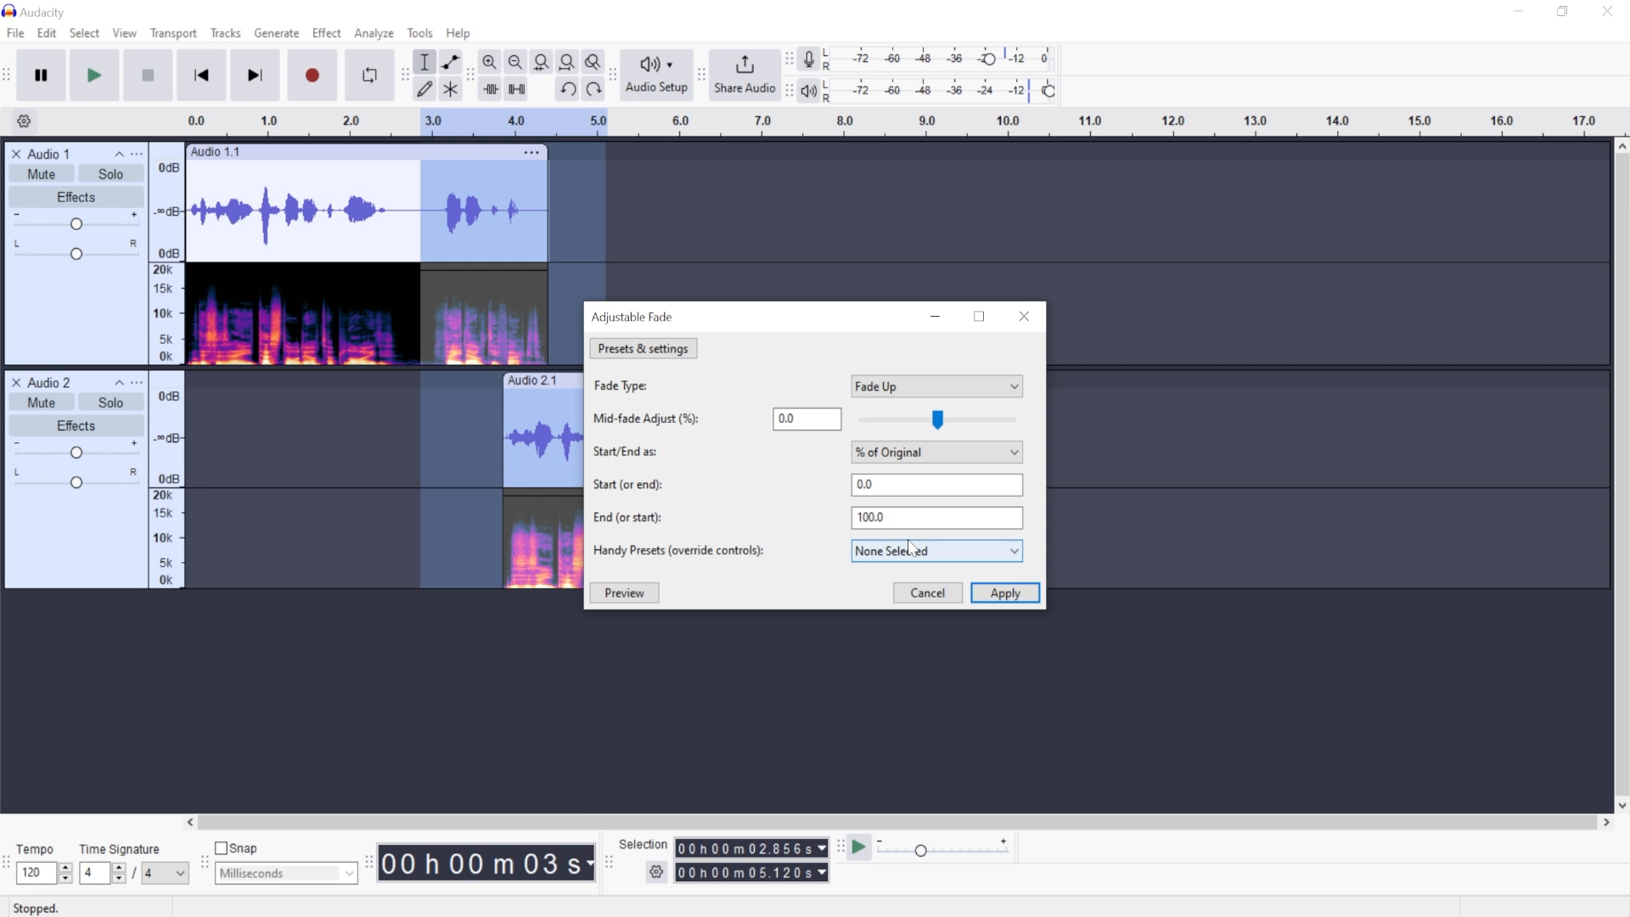
pyautogui.click(932, 550)
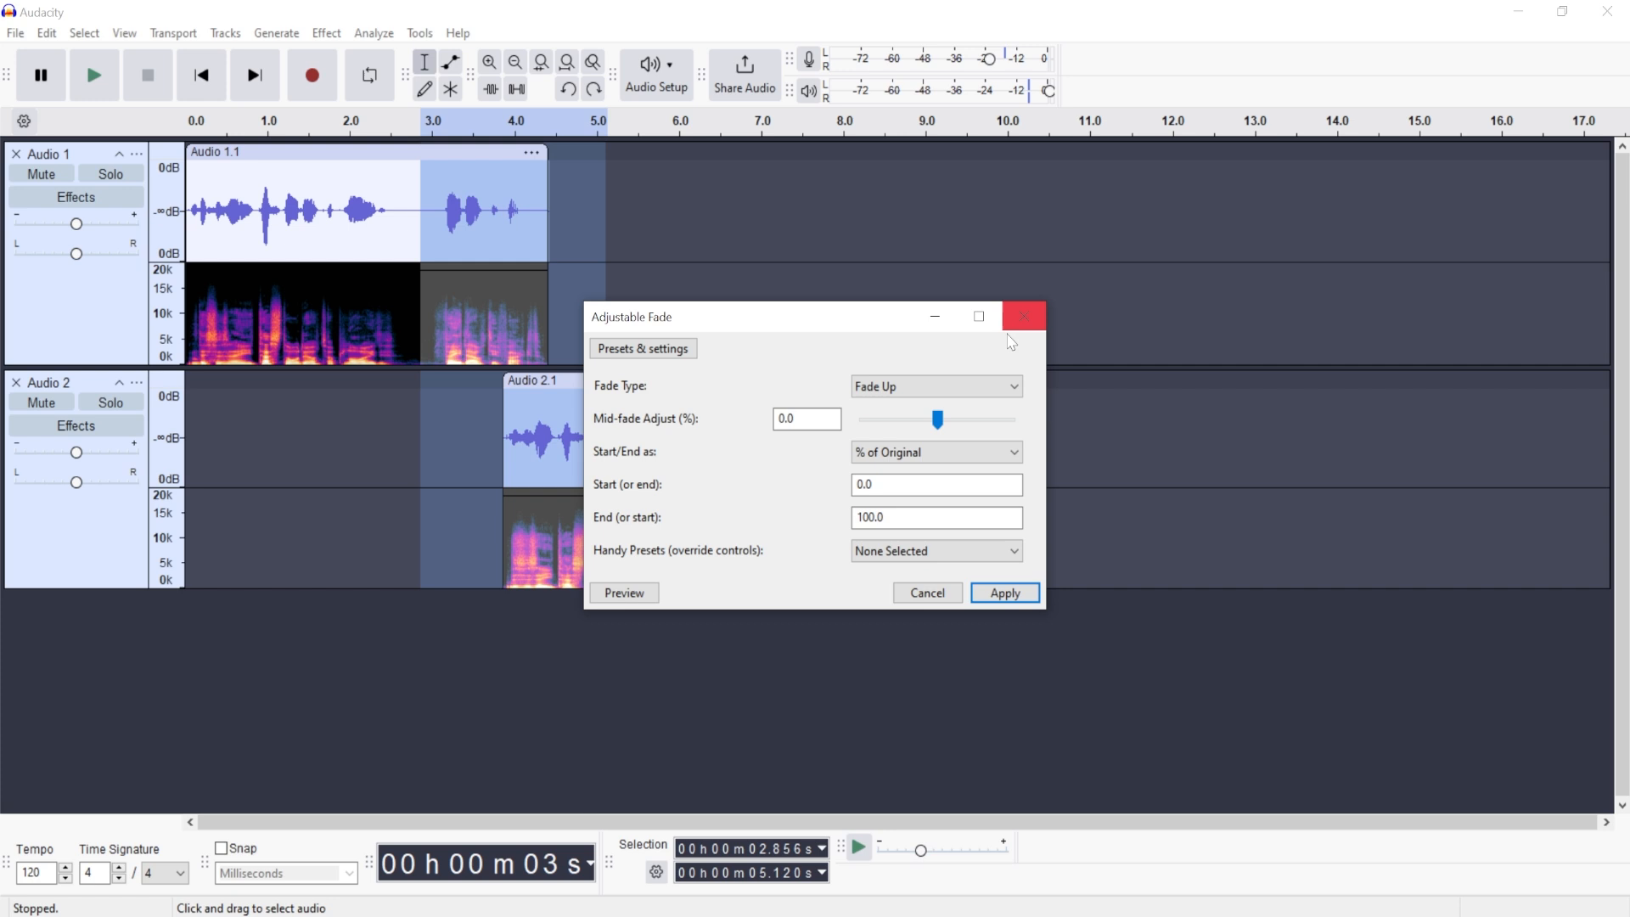
pyautogui.click(1002, 593)
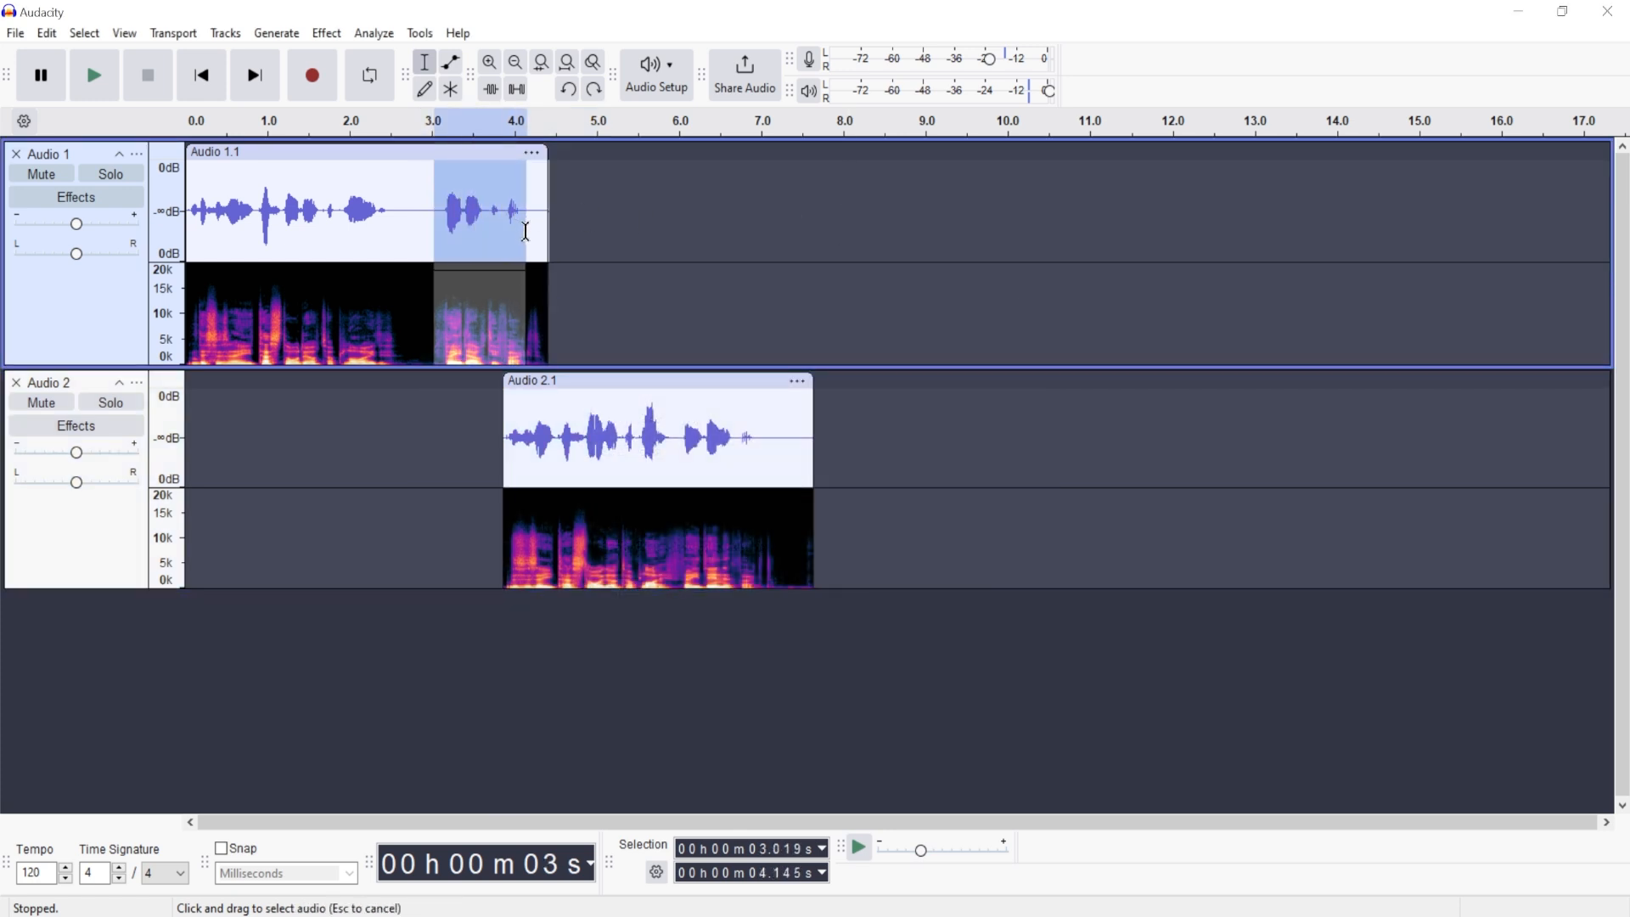
# Step: Fade out the first clip's ending using the Exponential Out preset with Fade Down
pyautogui.click(325, 32)
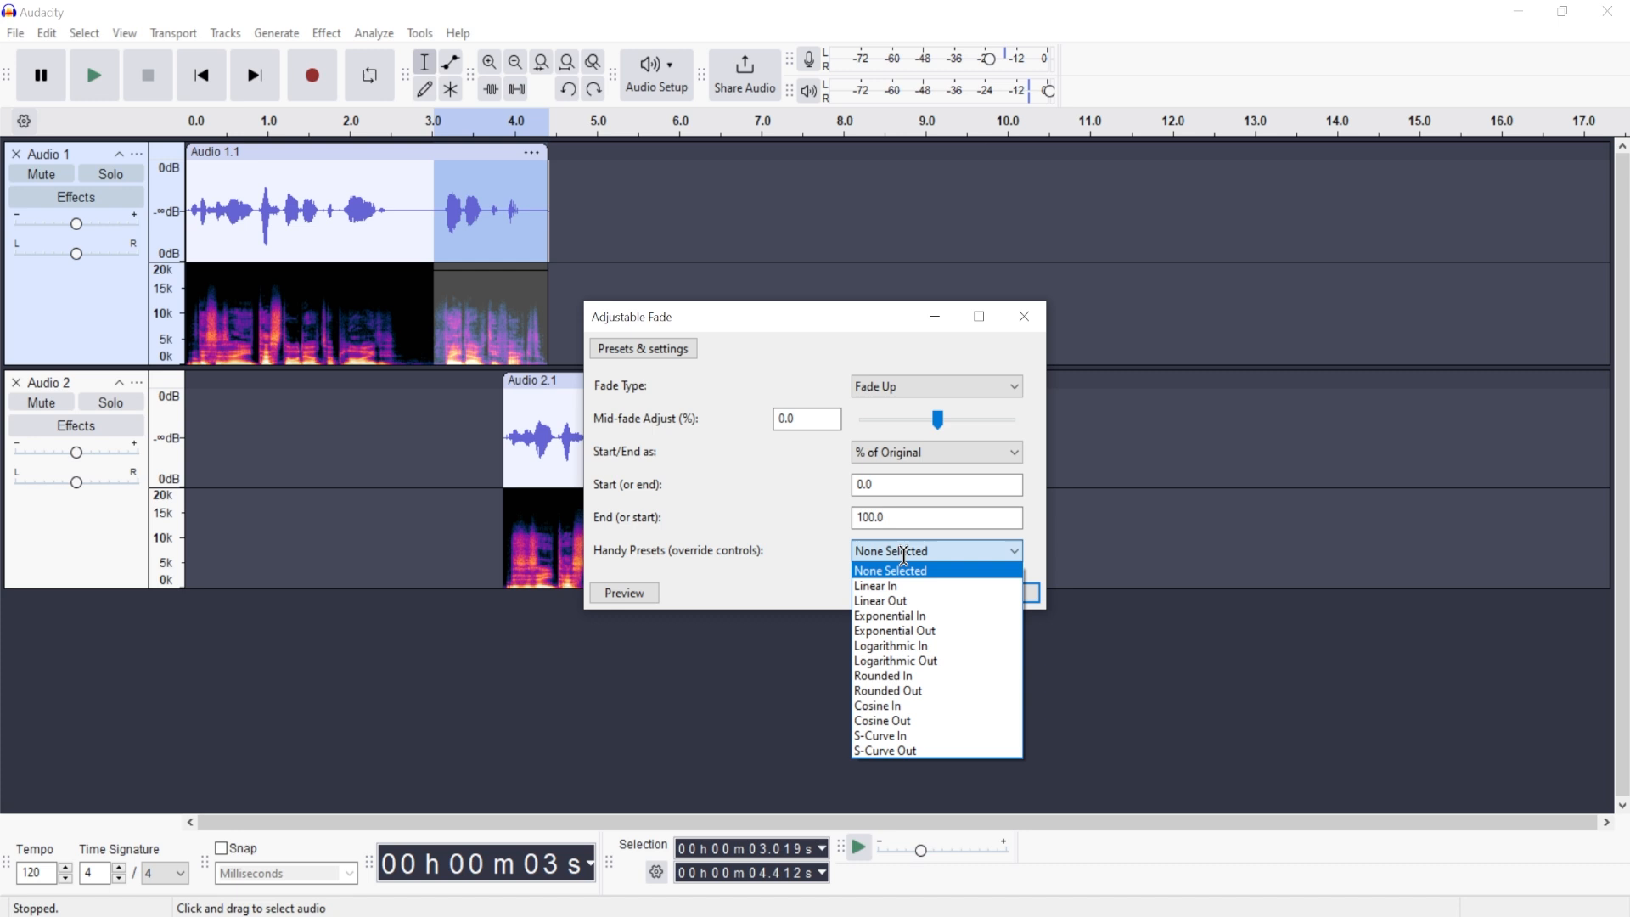
pyautogui.click(893, 630)
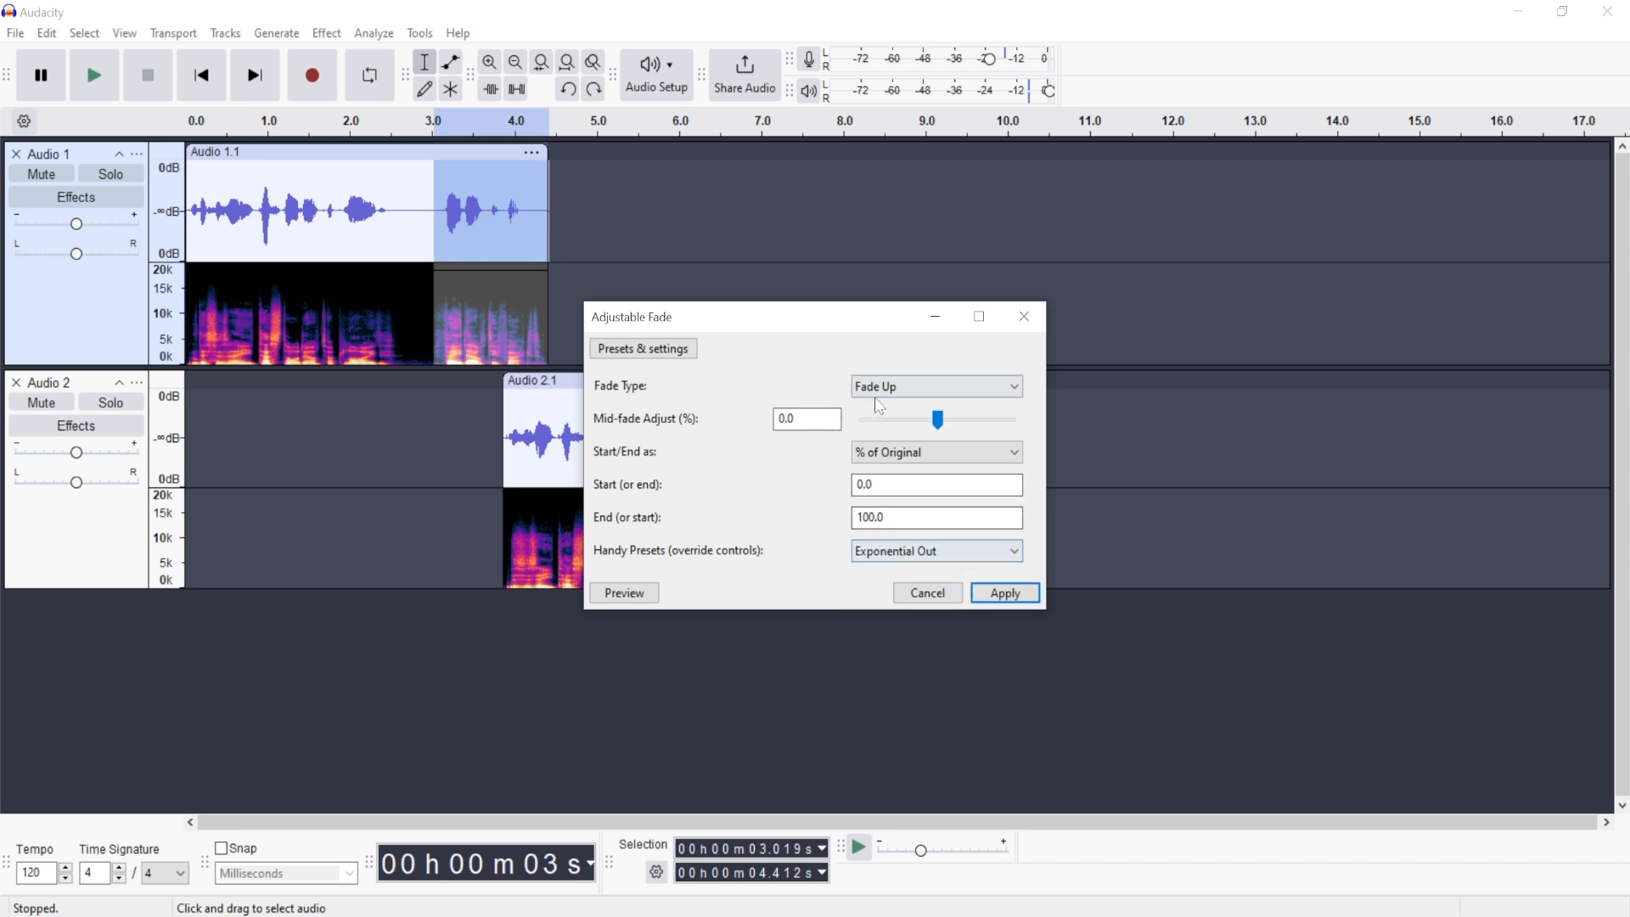
pyautogui.click(932, 386)
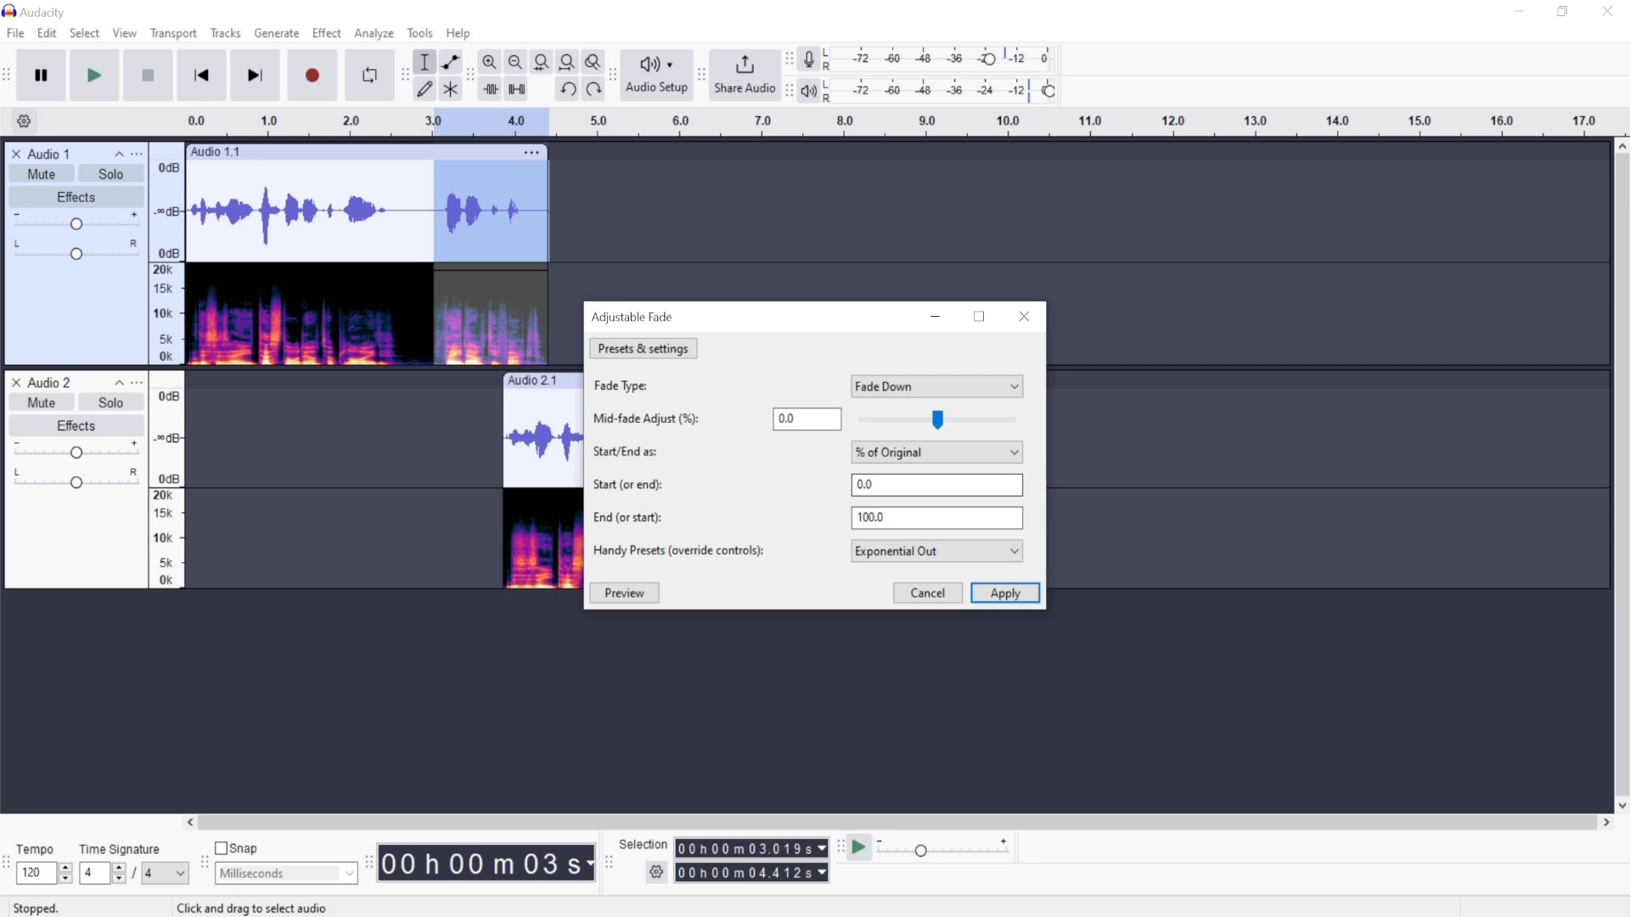
pyautogui.click(1002, 592)
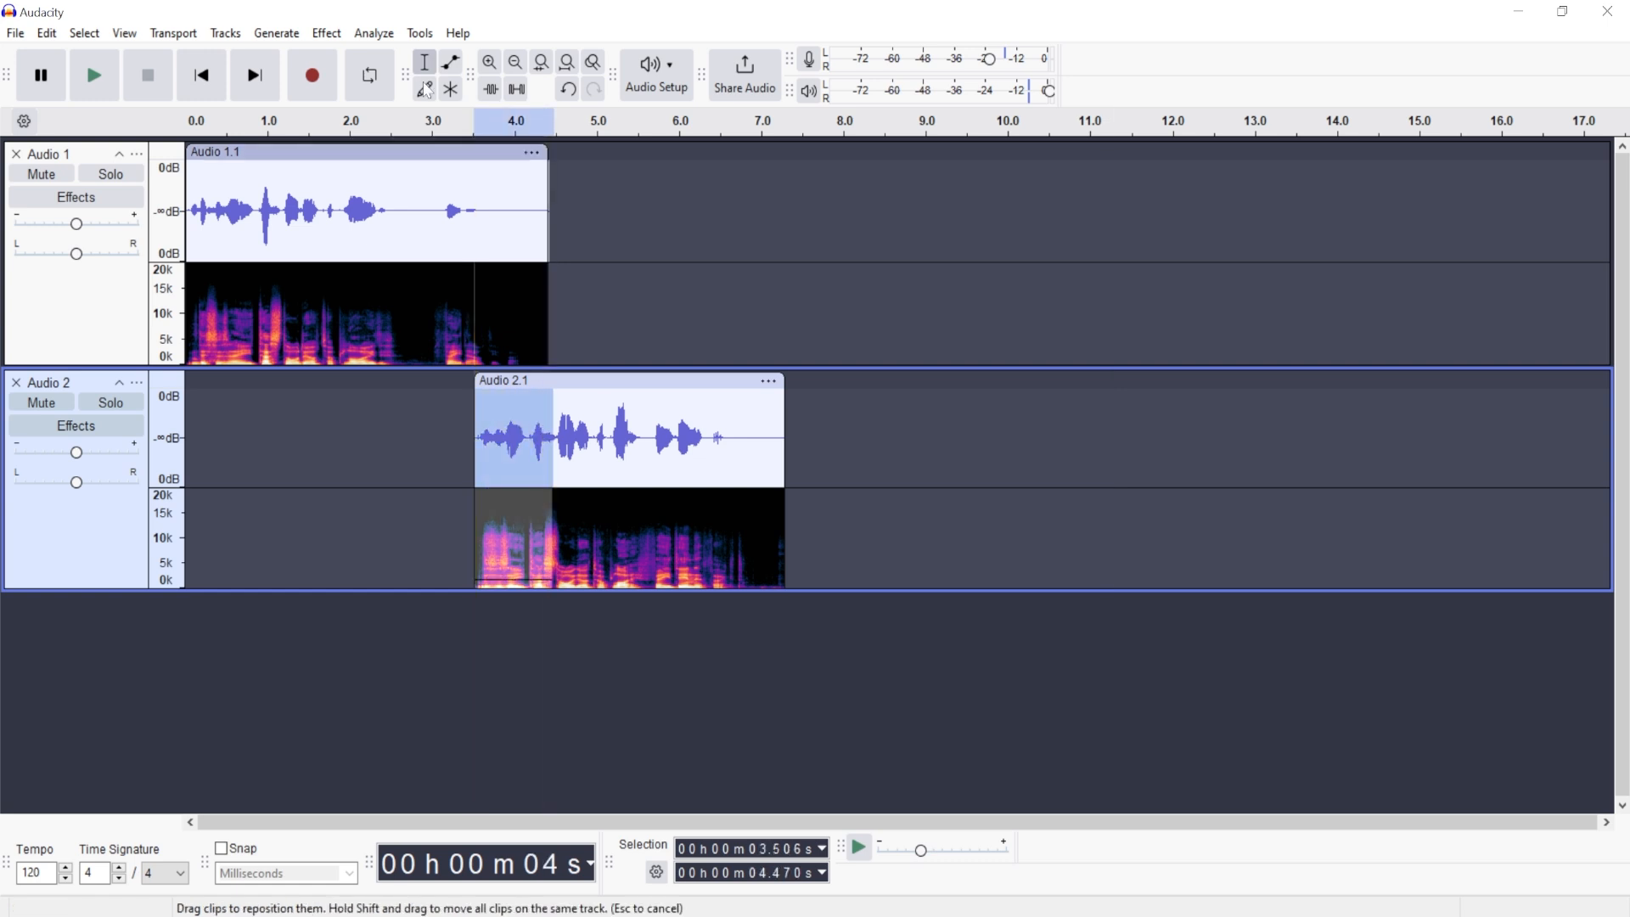
# Step: Apply an Adjustable Fade Up with the Exponential In curve to Audio 2.1's opening
pyautogui.click(325, 33)
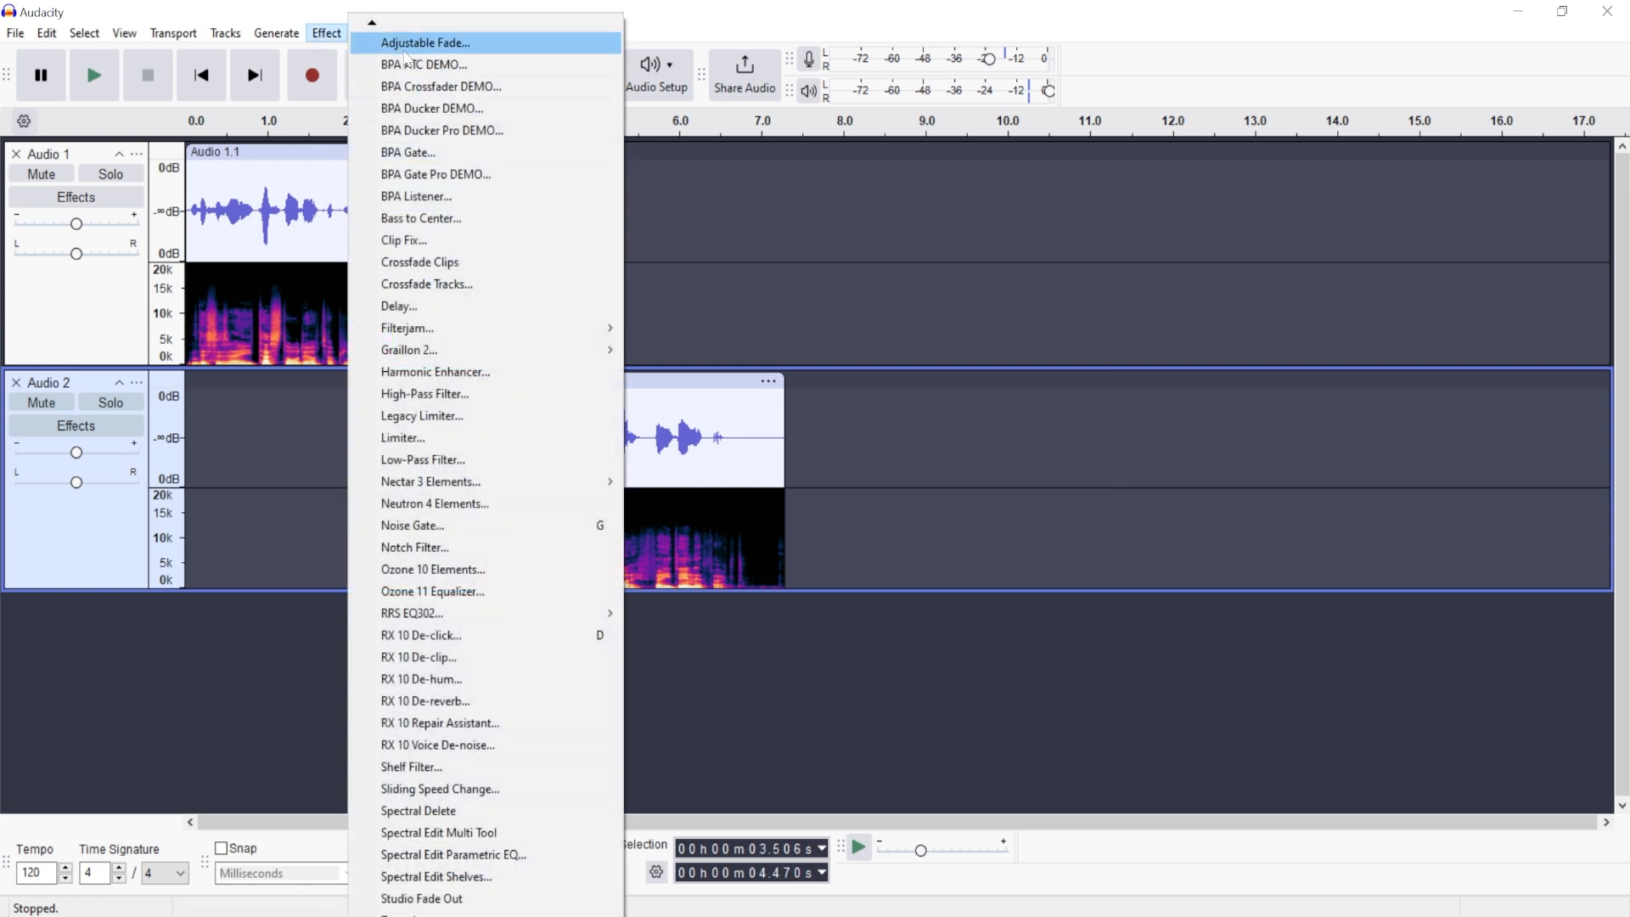
pyautogui.click(425, 42)
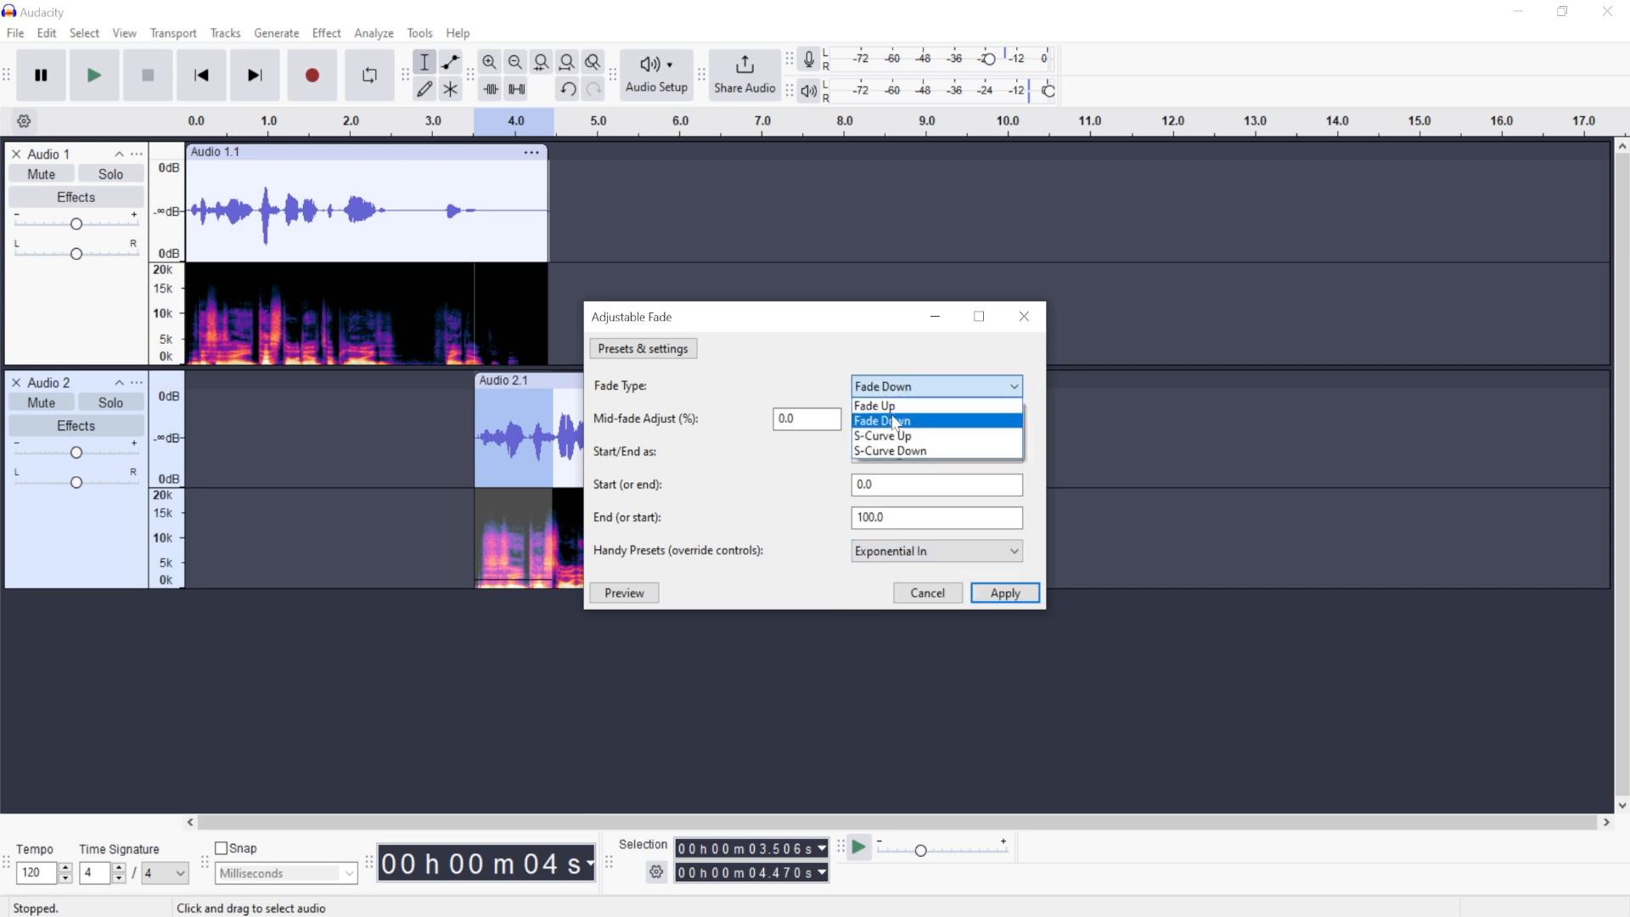
pyautogui.click(874, 406)
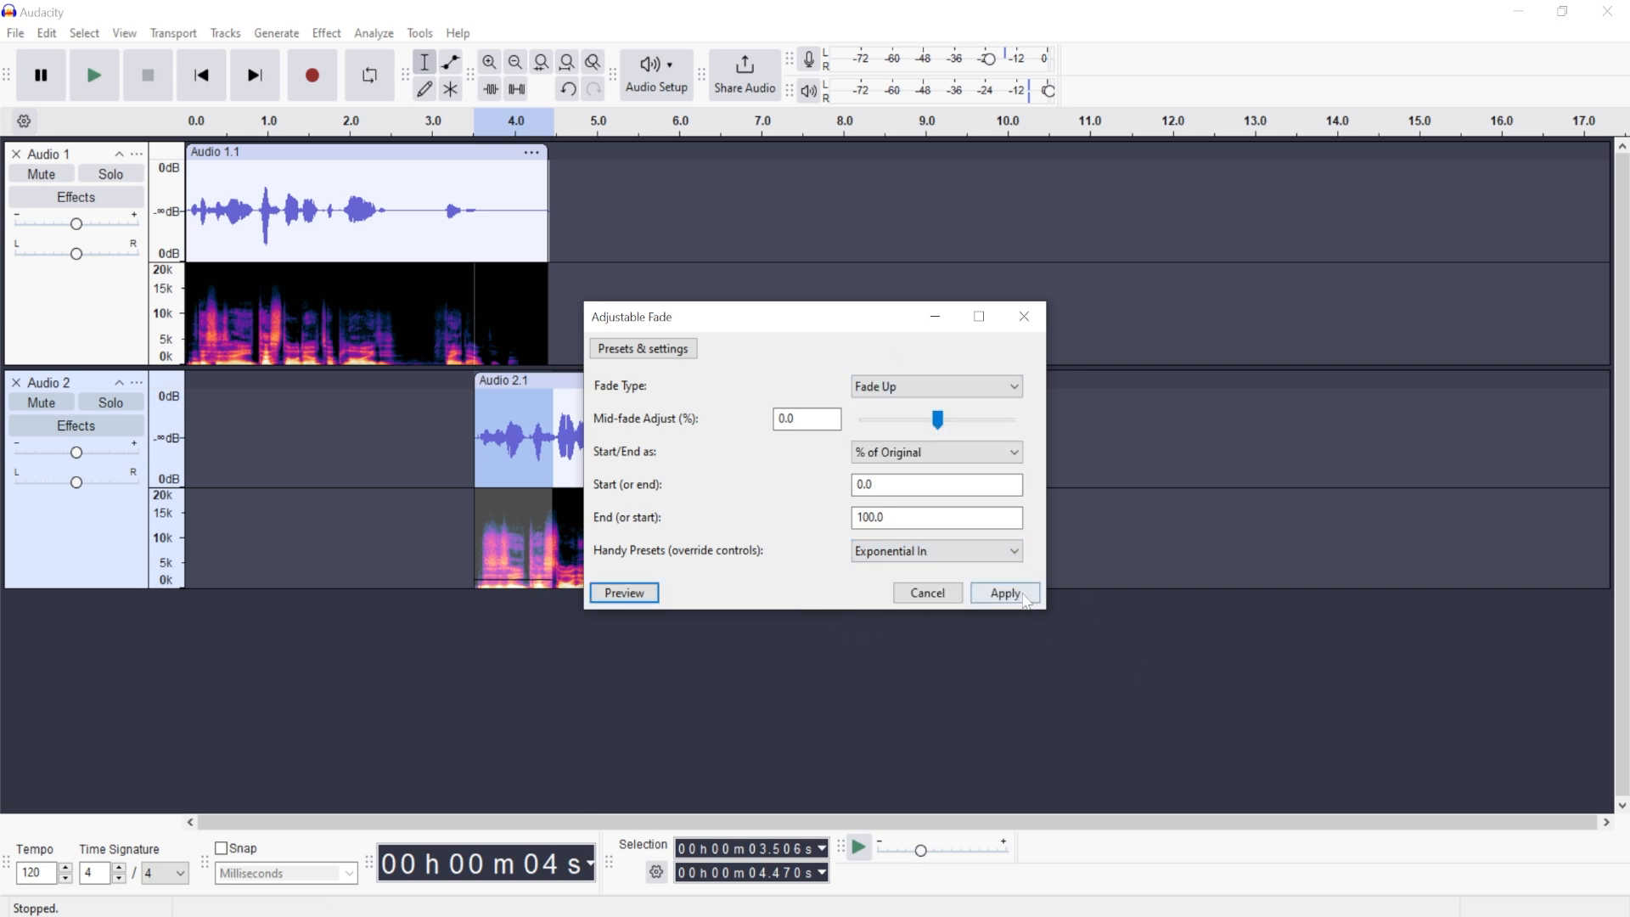
pyautogui.click(1004, 593)
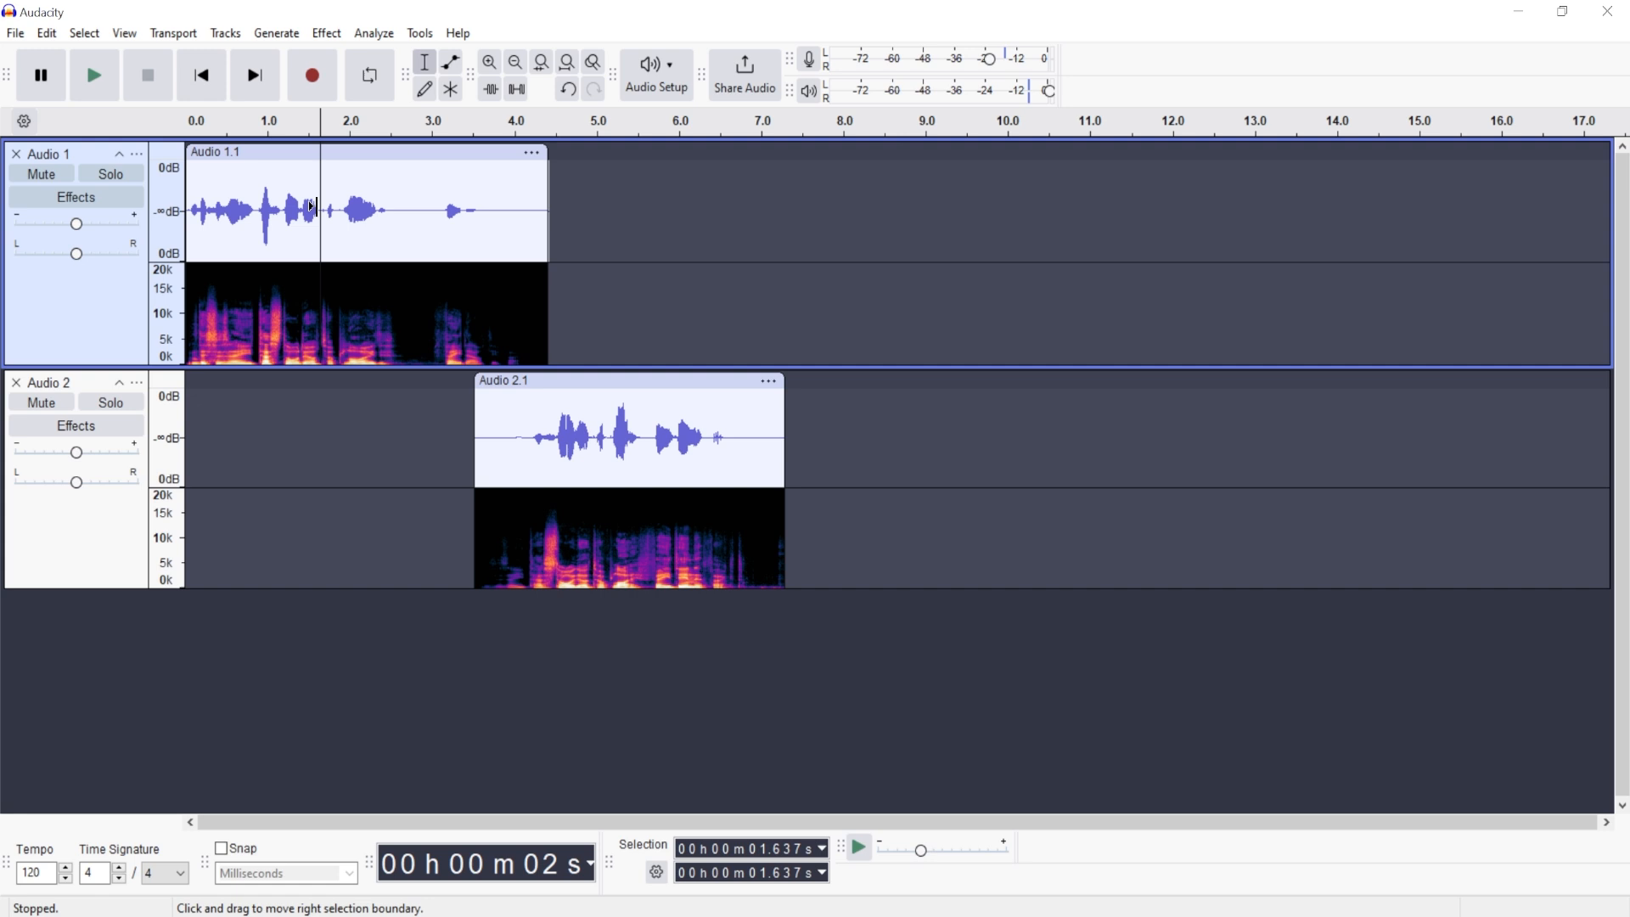
pyautogui.click(93, 75)
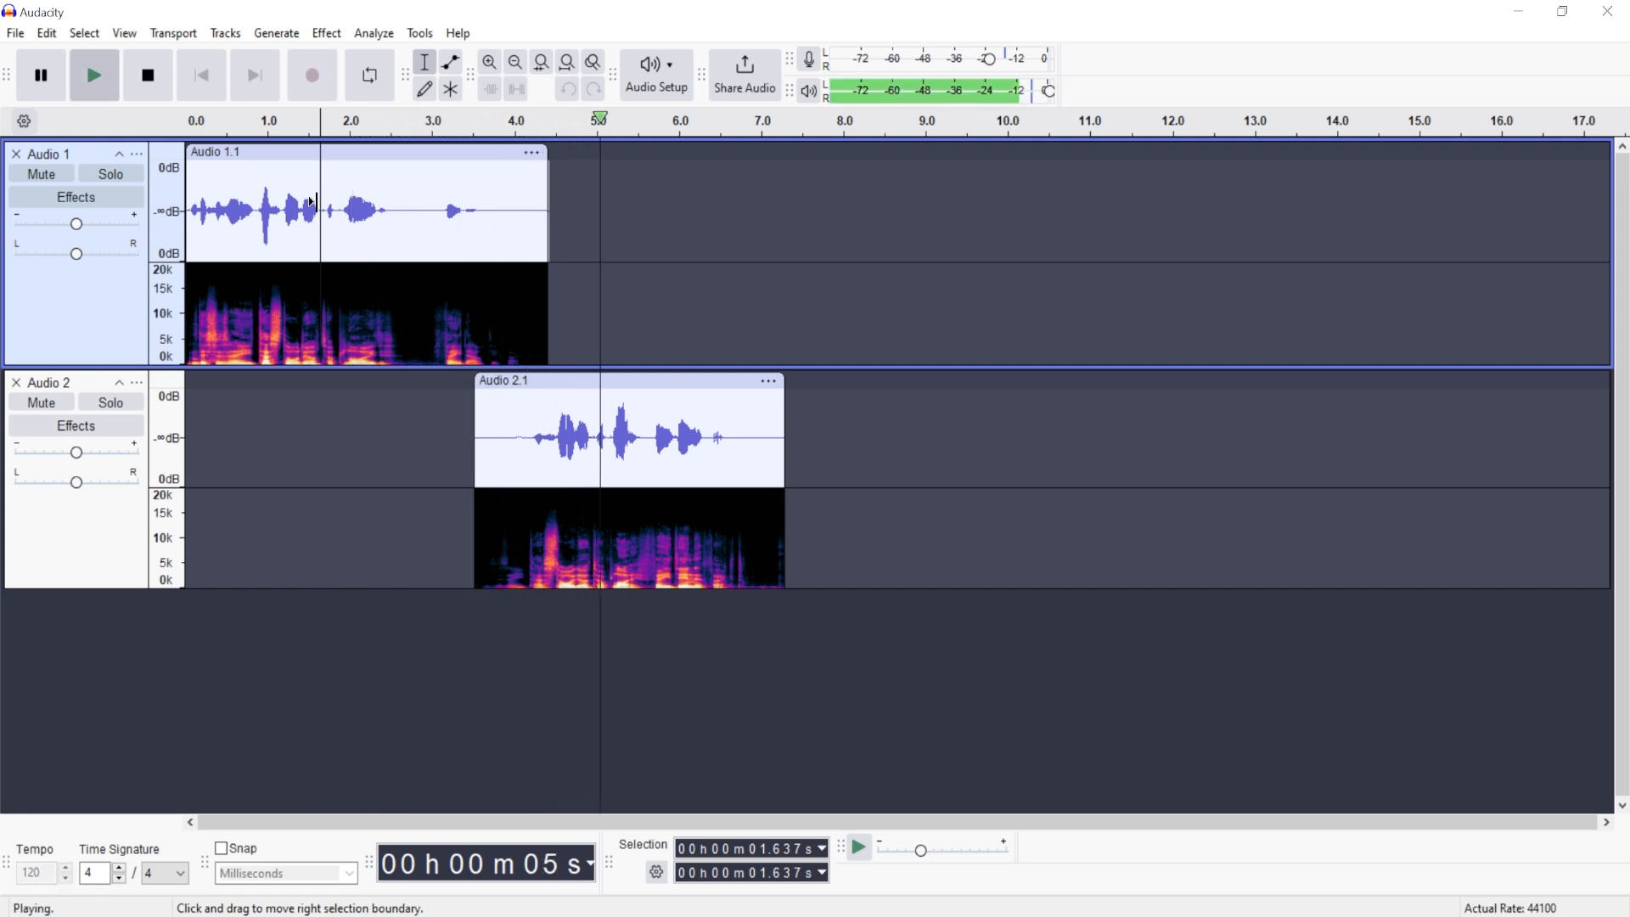
pyautogui.click(147, 74)
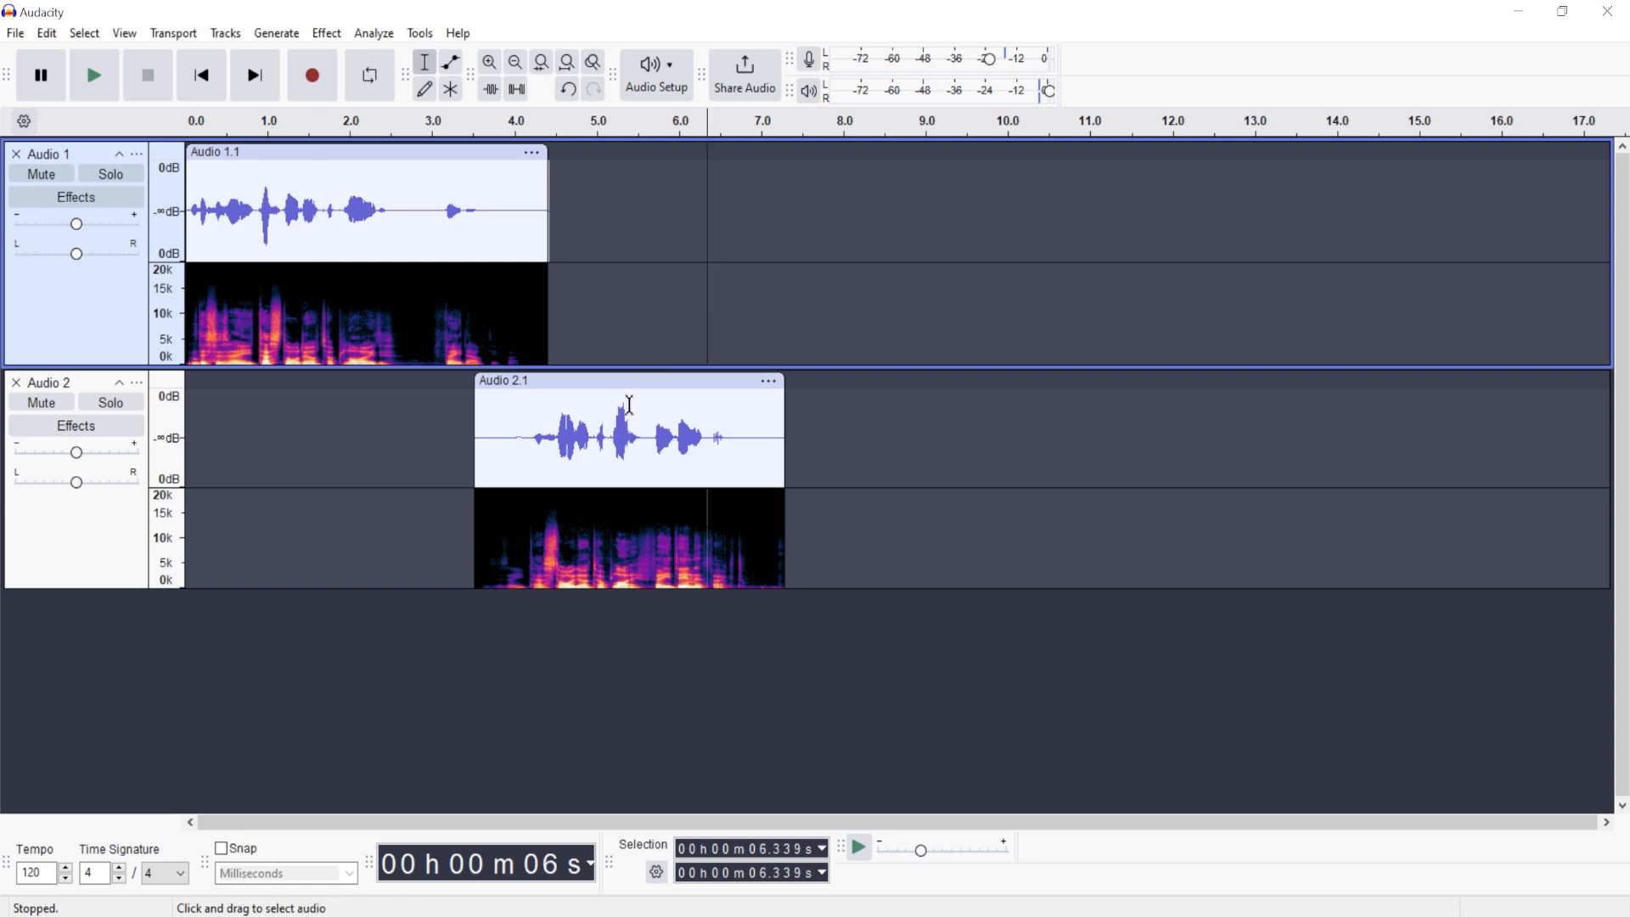
pyautogui.moveTo(534, 184)
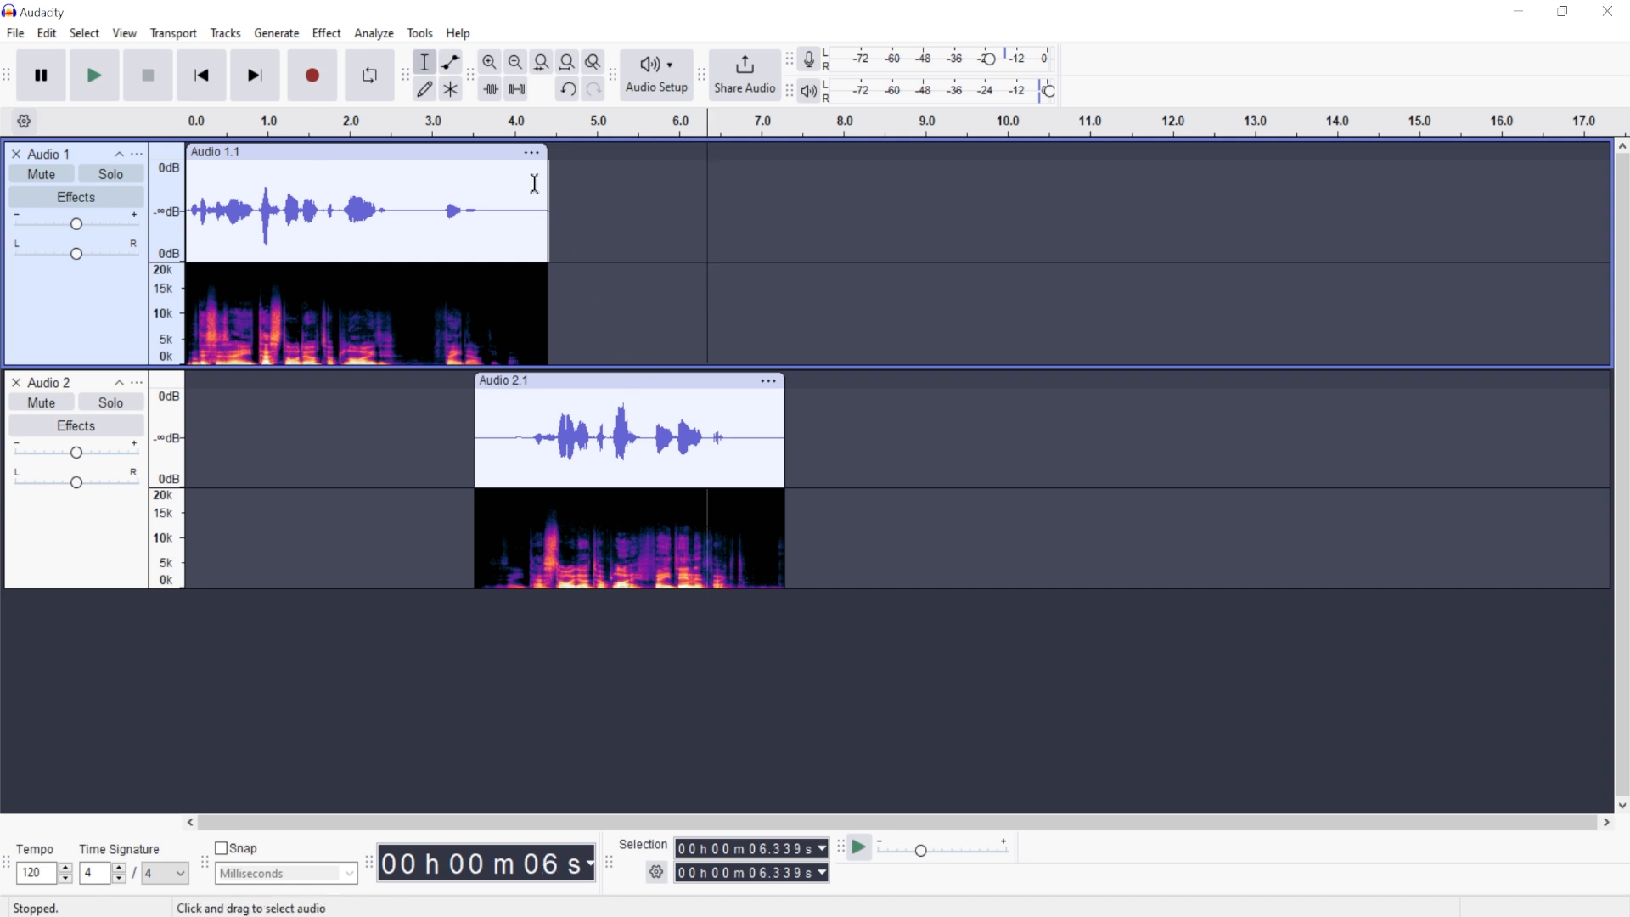